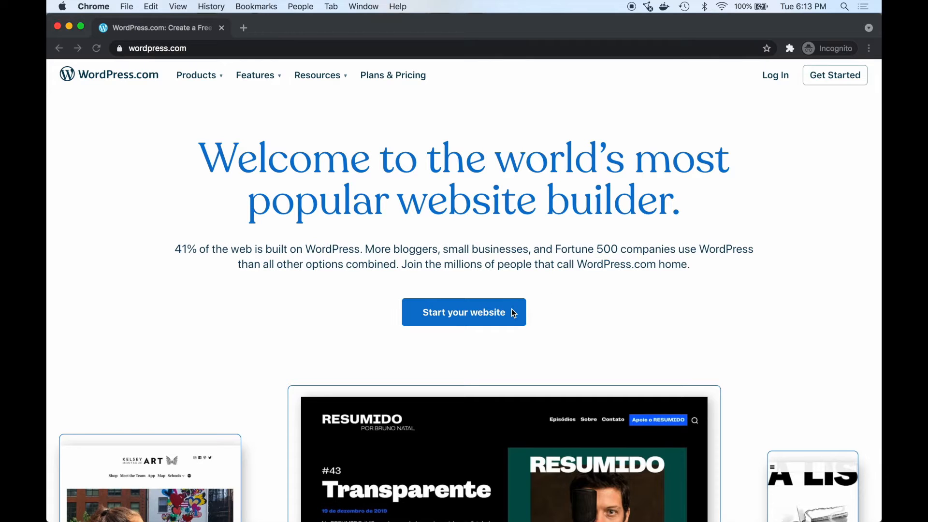
# Click 'Start your website' on the WordPress.com homepage to reach the account signup form
pyautogui.click(464, 312)
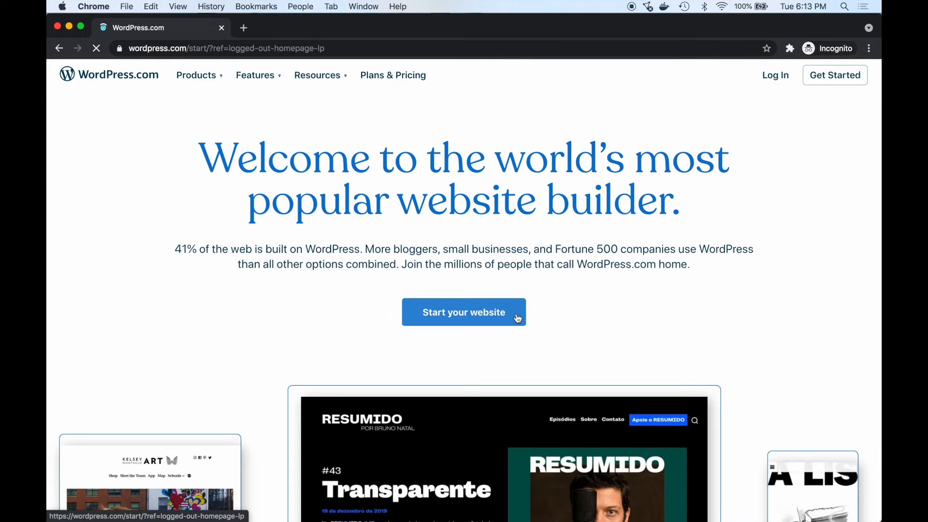
pyautogui.click(464, 312)
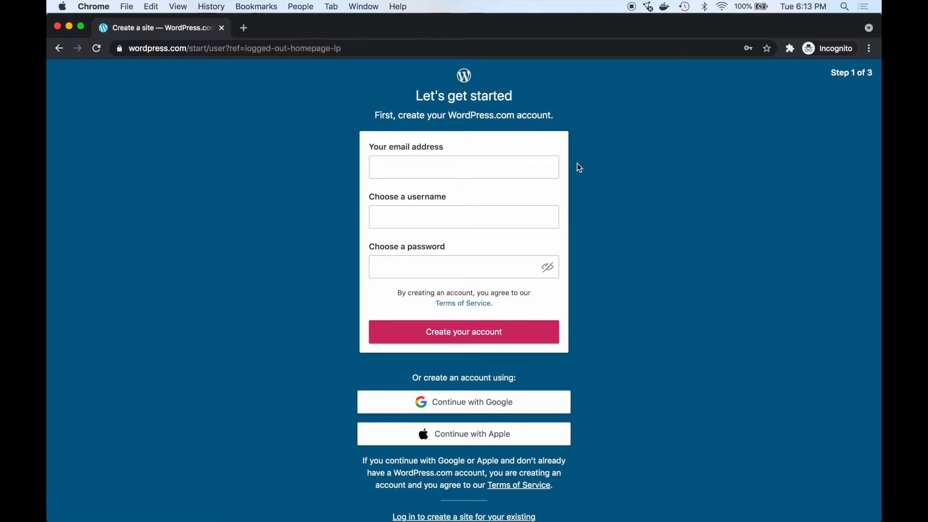
pyautogui.moveTo(537, 187)
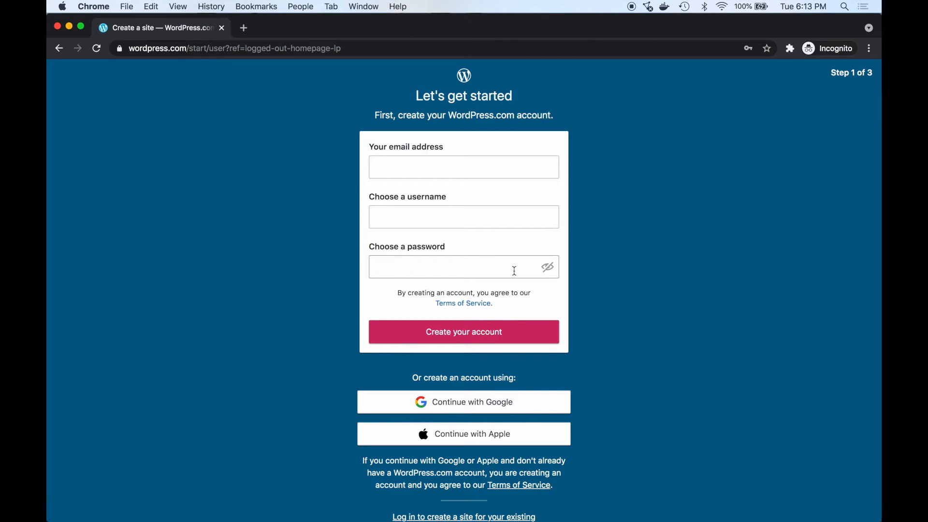
pyautogui.moveTo(457, 345)
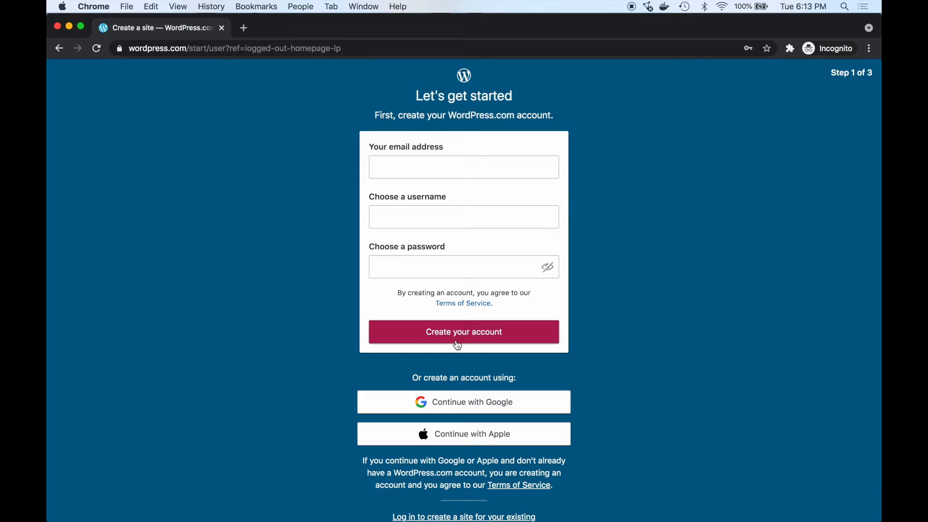
pyautogui.moveTo(382, 333)
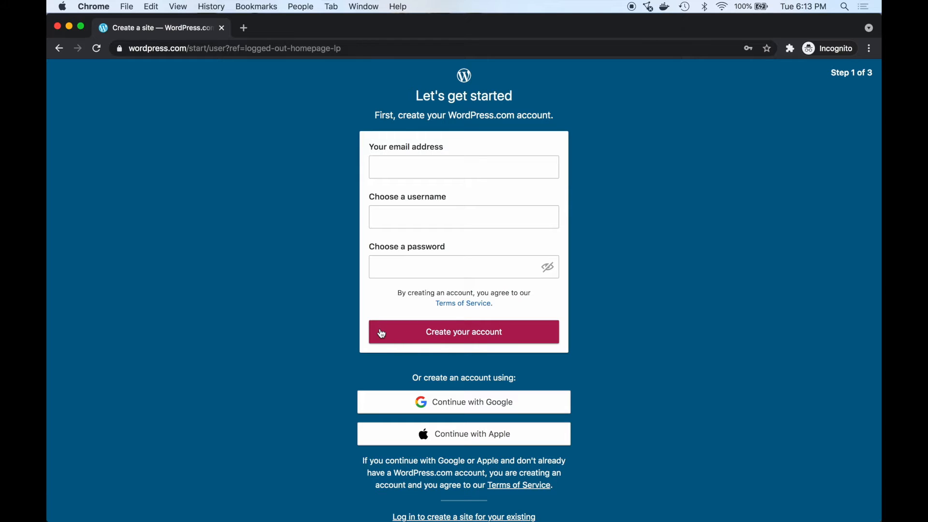
pyautogui.moveTo(92, 80)
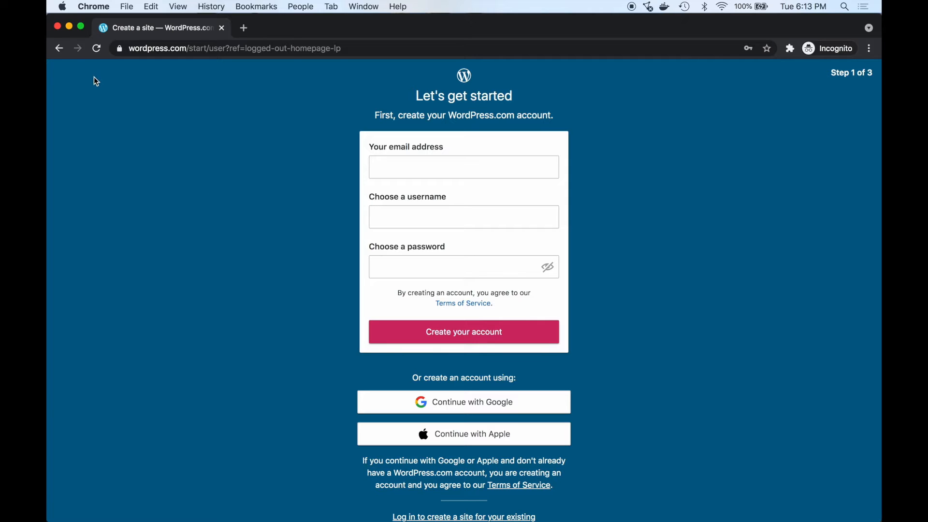
pyautogui.moveTo(57, 28)
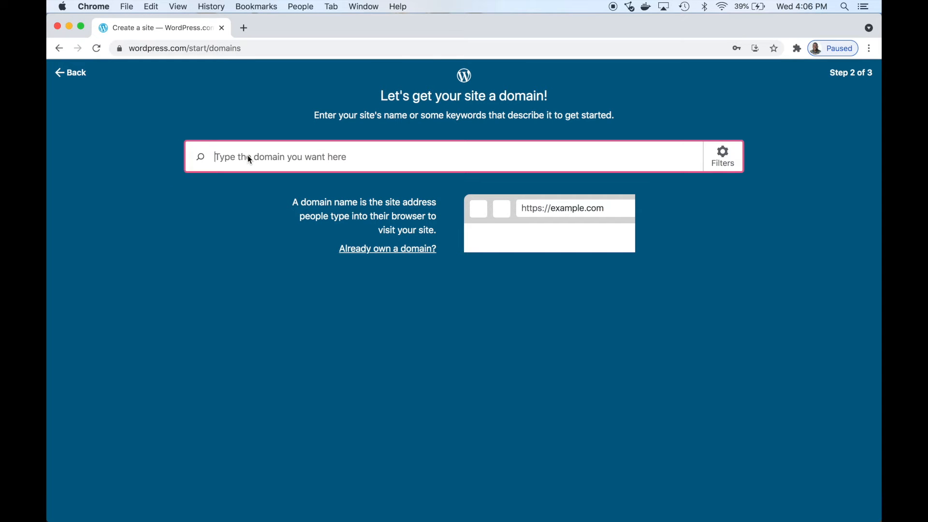
# Search domains for 'outdoorswithus' and browse the suggested addresses and their fees
pyautogui.write('outdoorswithus')
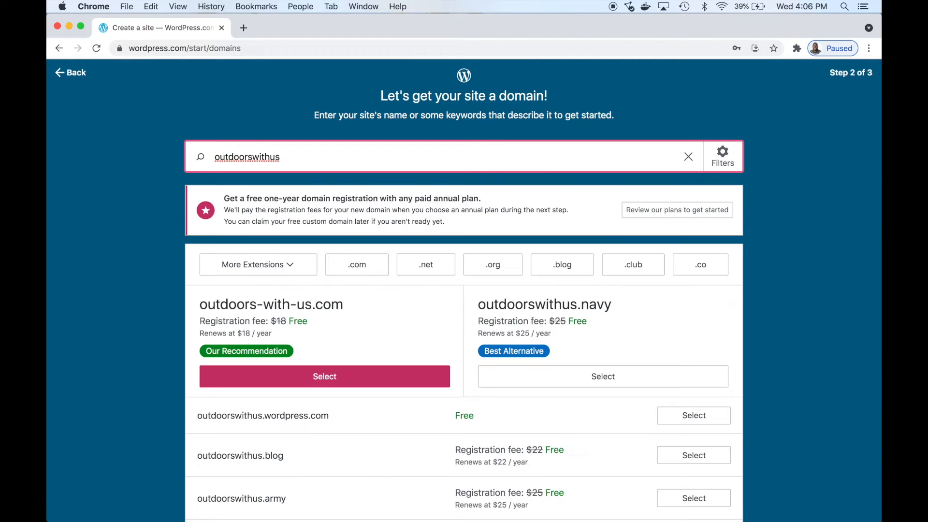
pyautogui.scroll(-3)
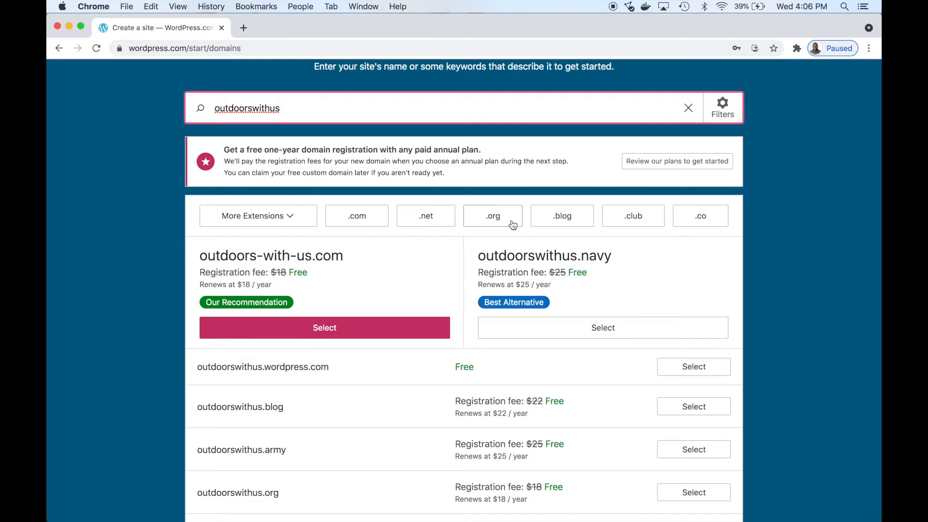
pyautogui.moveTo(507, 232)
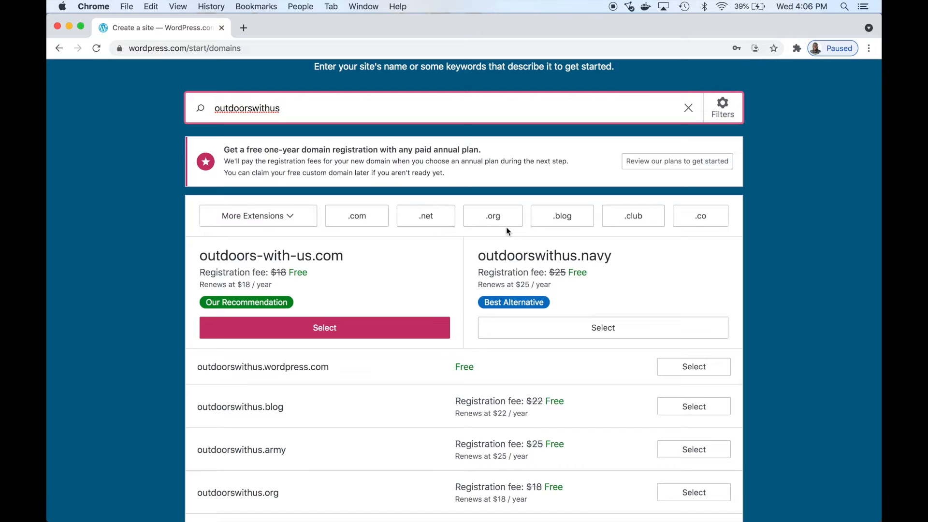
pyautogui.moveTo(665, 371)
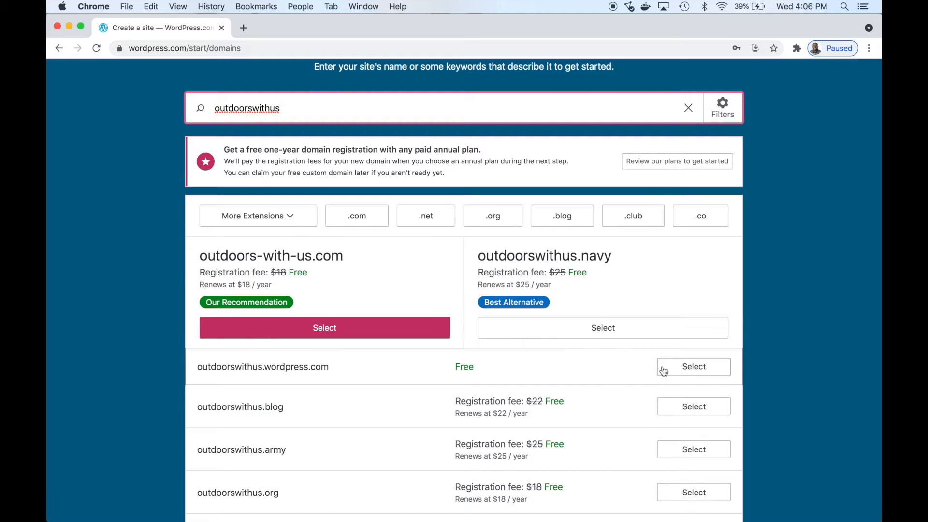
# Pick the free outdoorswithus.wordpress.com address, then compare plans with monthly and annual billing
pyautogui.click(694, 366)
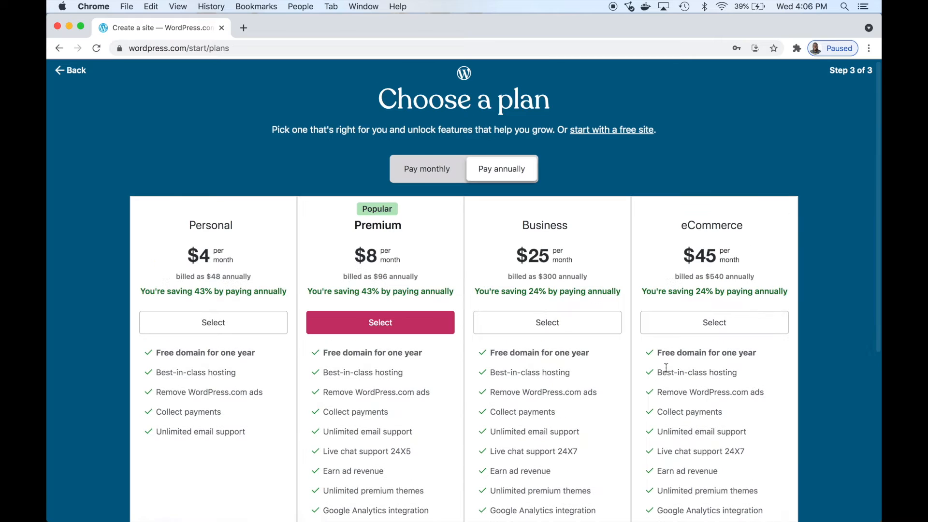
pyautogui.moveTo(443, 242)
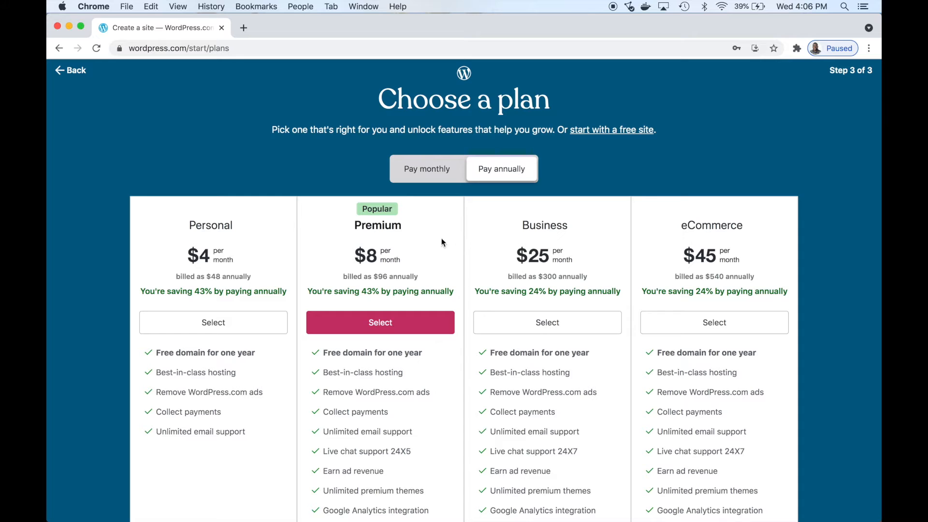
pyautogui.moveTo(388, 268)
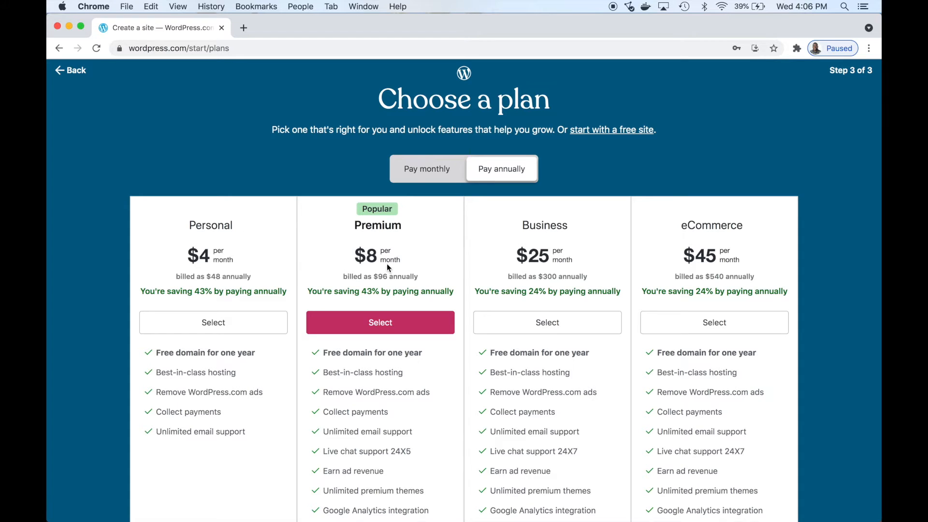
pyautogui.click(426, 169)
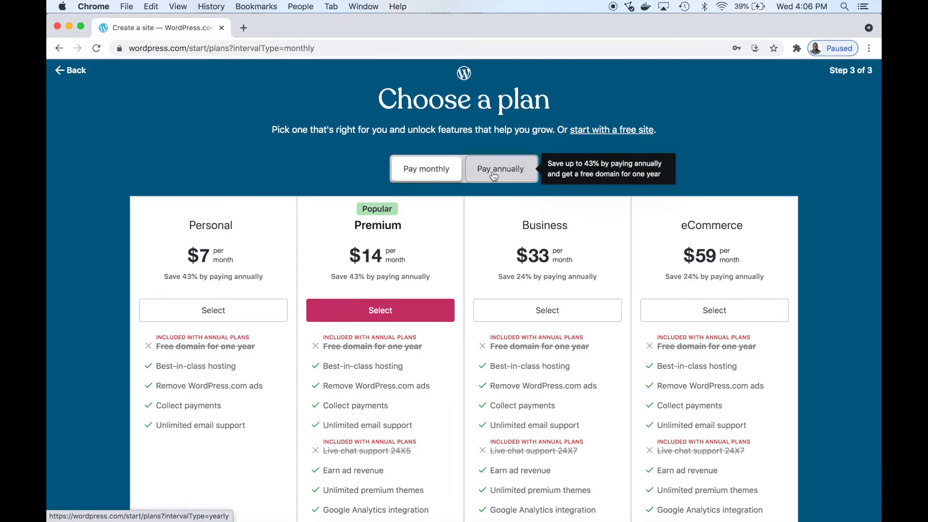
pyautogui.click(502, 169)
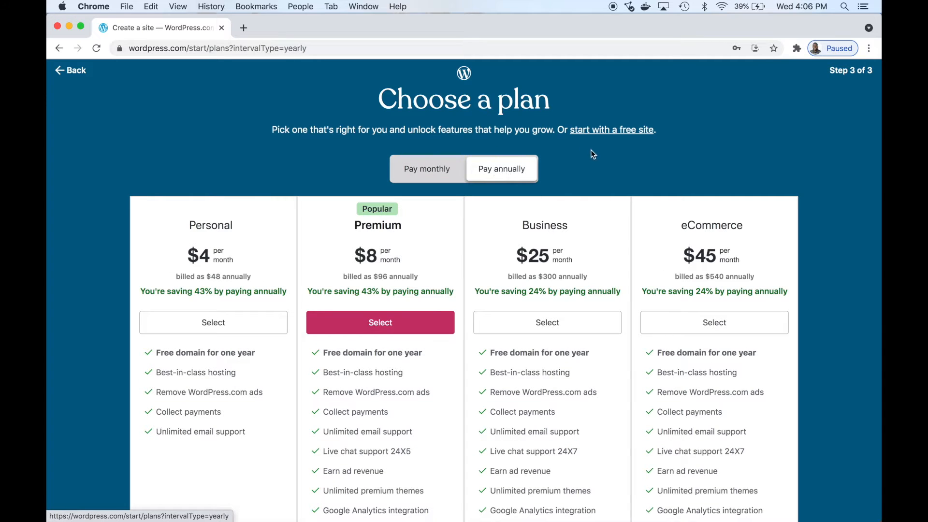
pyautogui.moveTo(604, 134)
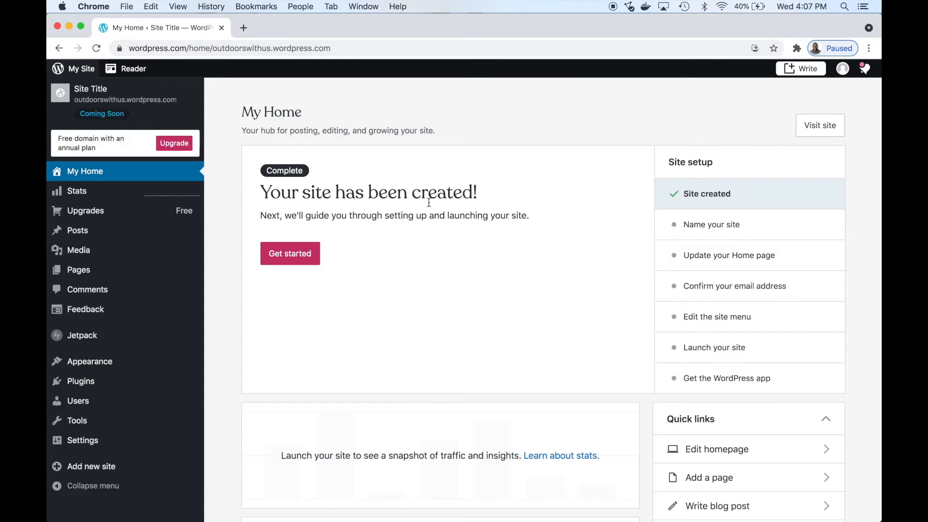
pyautogui.moveTo(423, 204)
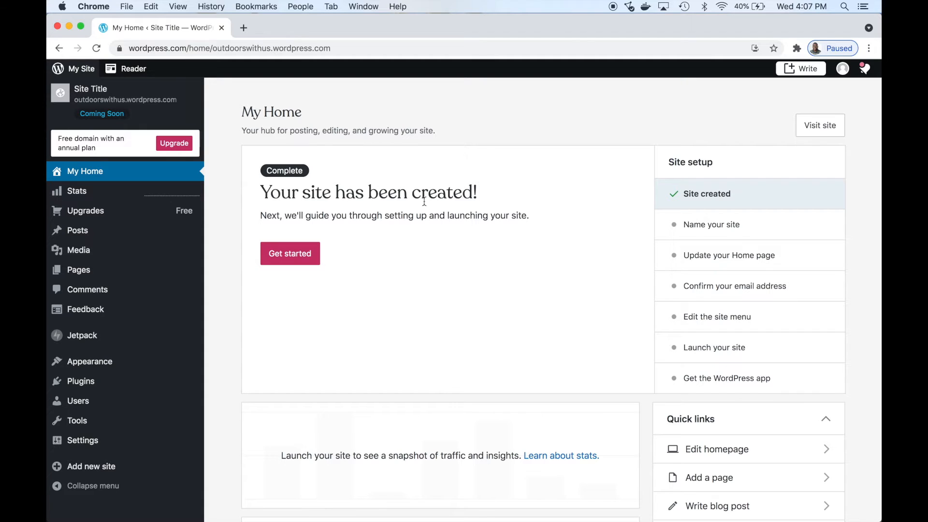
pyautogui.moveTo(76, 96)
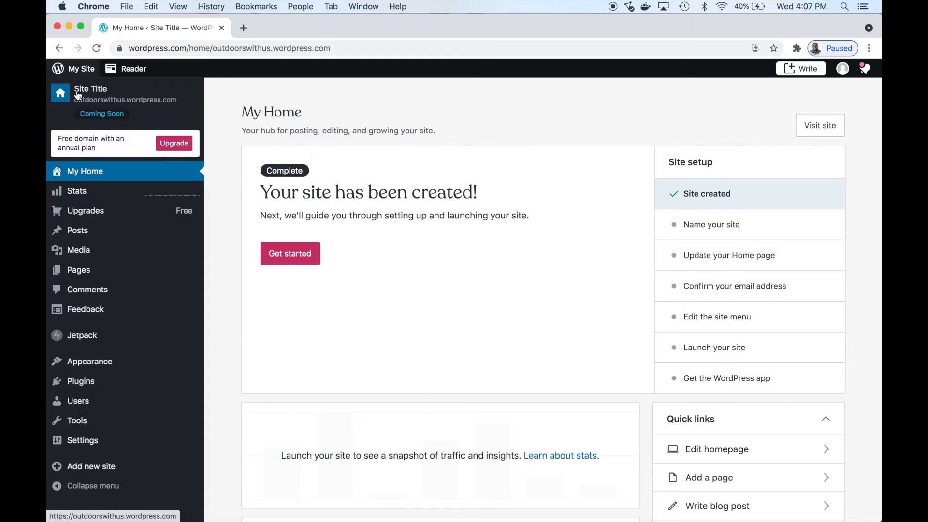
# Open outdoorswithus.wordpress.com in a new tab, then return to the My Home dashboard
pyautogui.rightClick(78, 94)
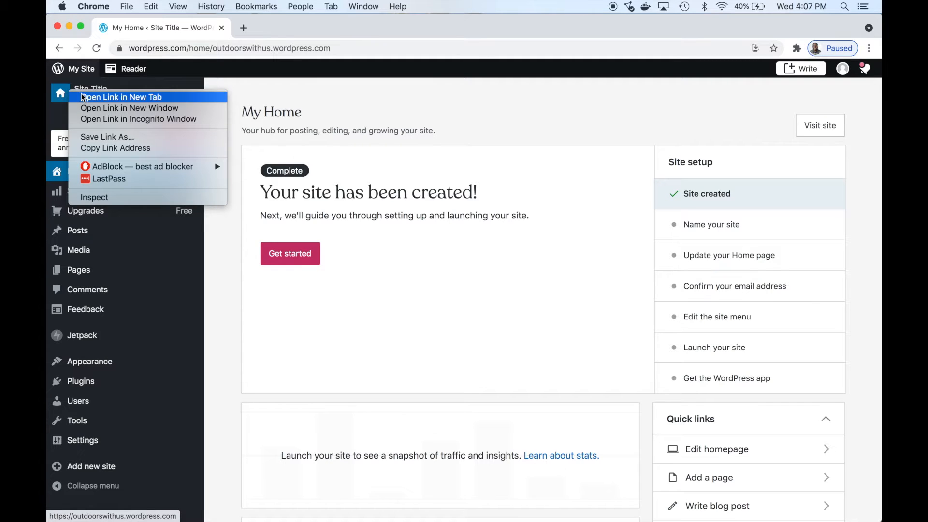
pyautogui.click(121, 97)
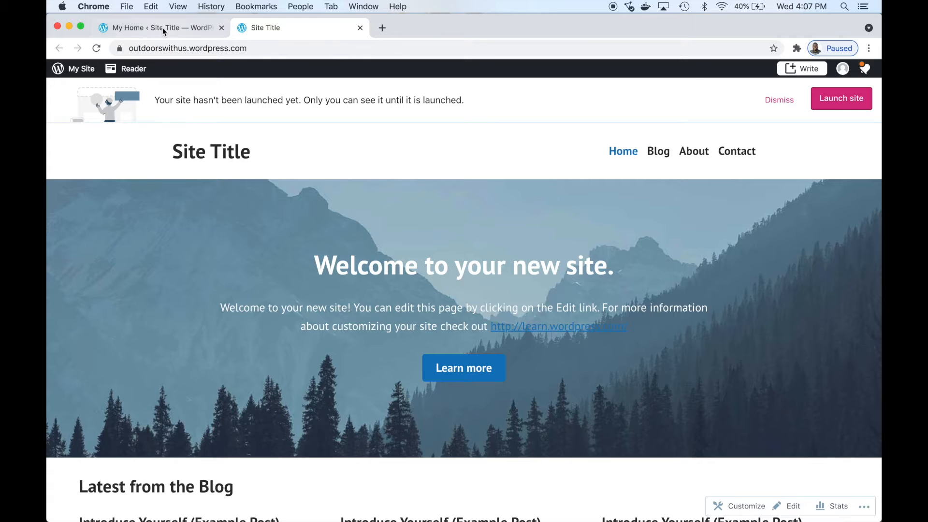
pyautogui.click(160, 28)
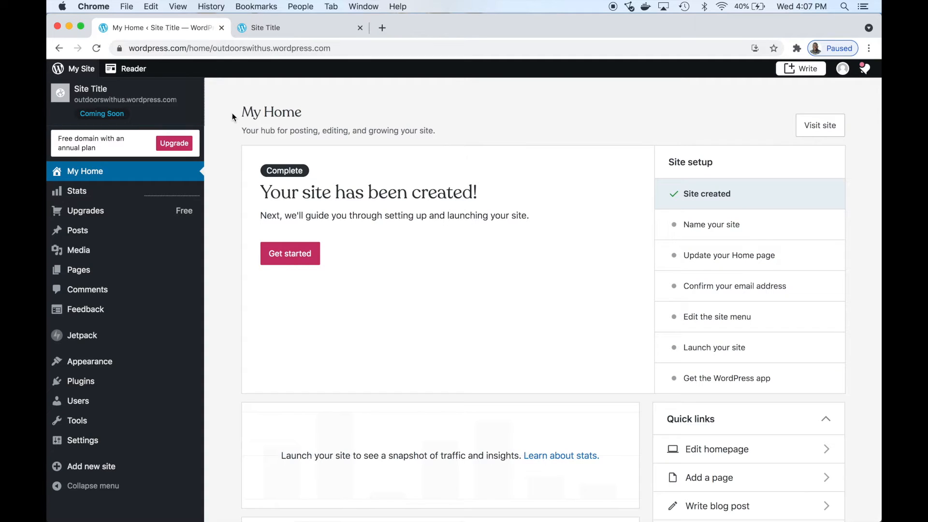
pyautogui.moveTo(708, 233)
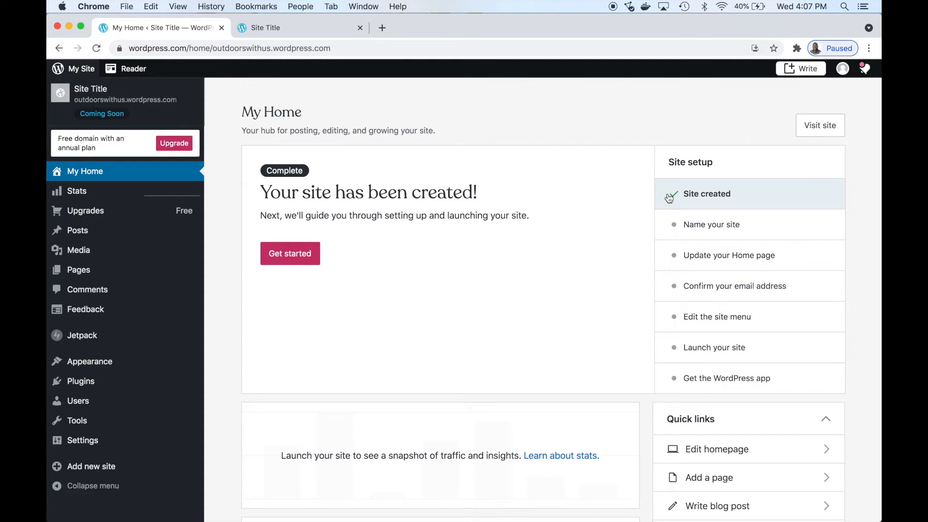
pyautogui.moveTo(350, 244)
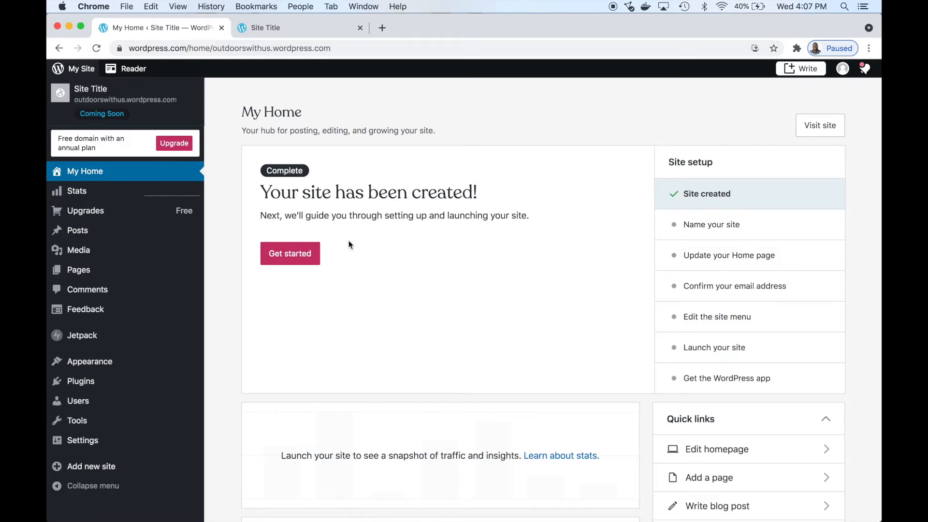
# Enter 'Outdoors With Us' as the site title, save the settings, and return to My Home
pyautogui.click(290, 253)
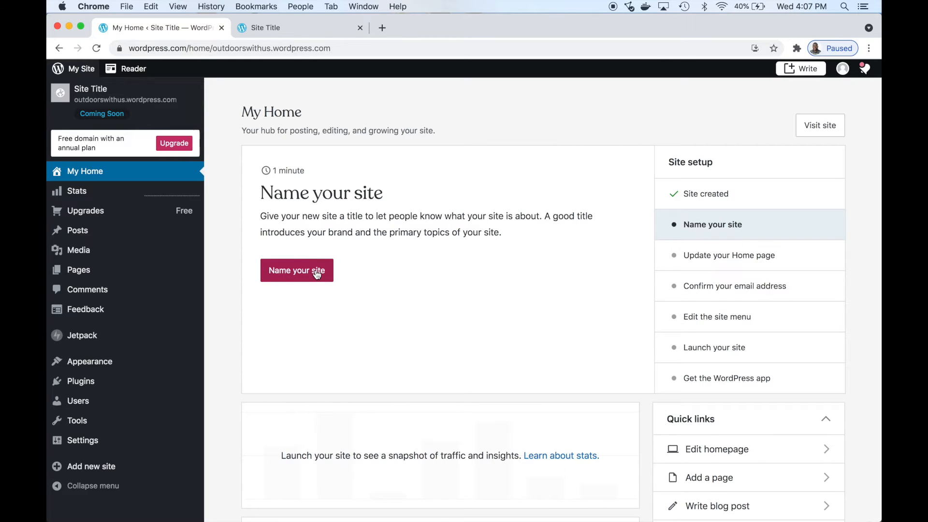
pyautogui.click(296, 270)
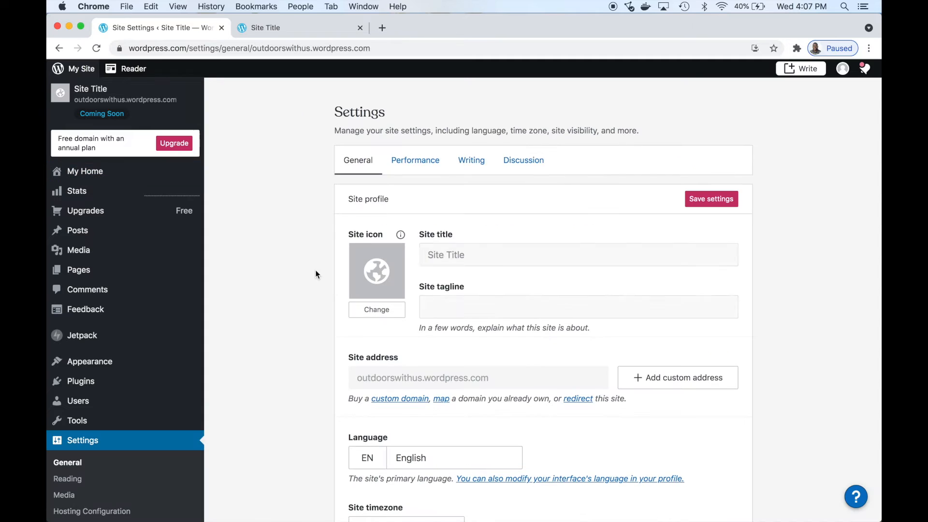
pyautogui.write('Outdoors')
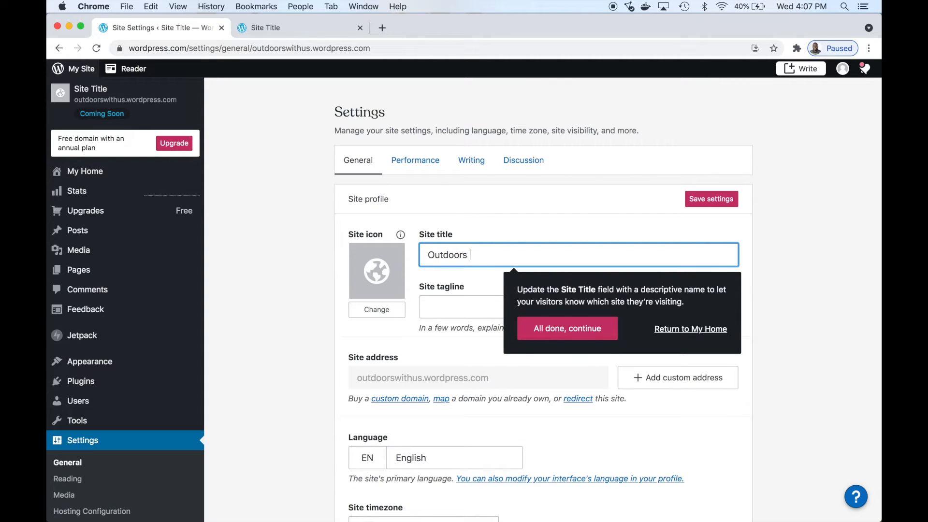
pyautogui.write('With Us')
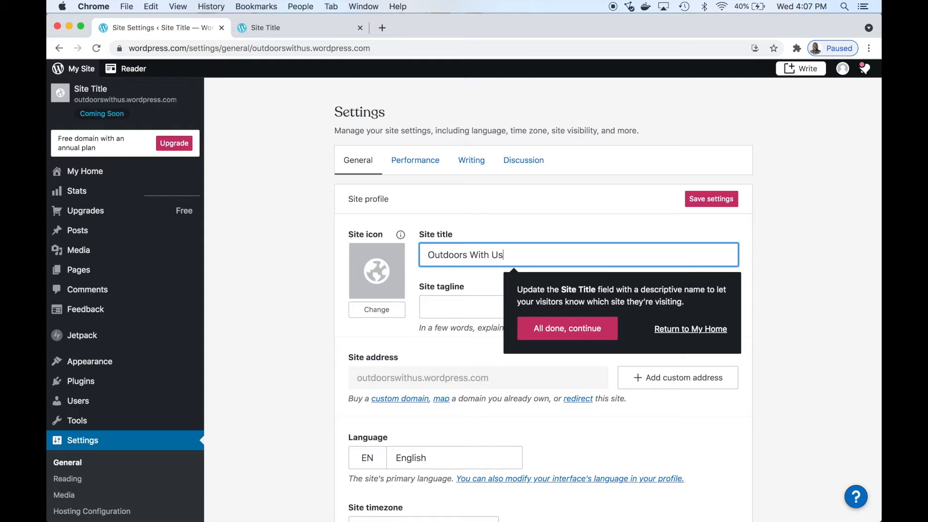
pyautogui.scroll(-3)
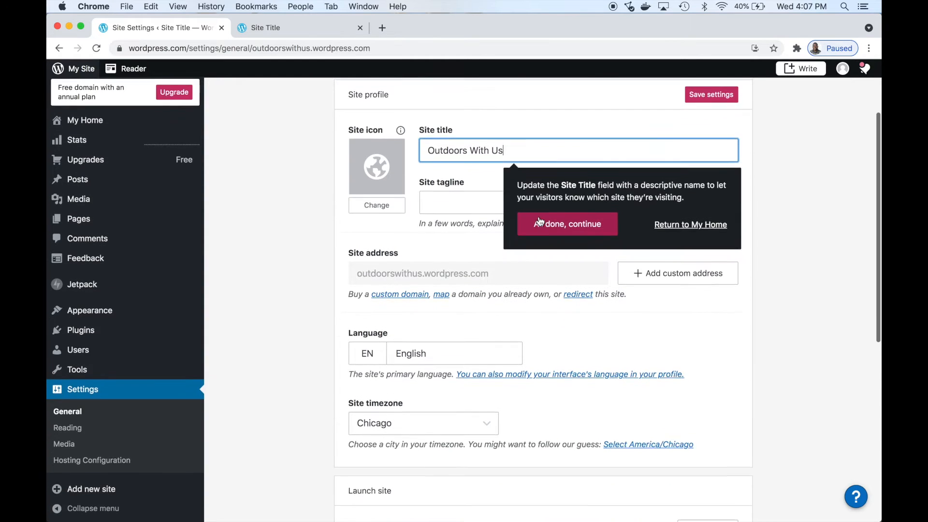
pyautogui.click(567, 224)
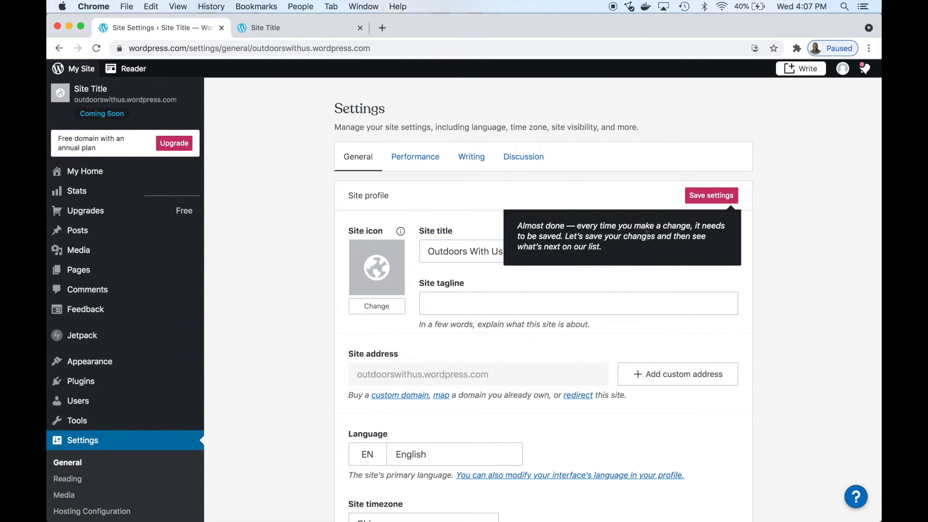
pyautogui.click(711, 196)
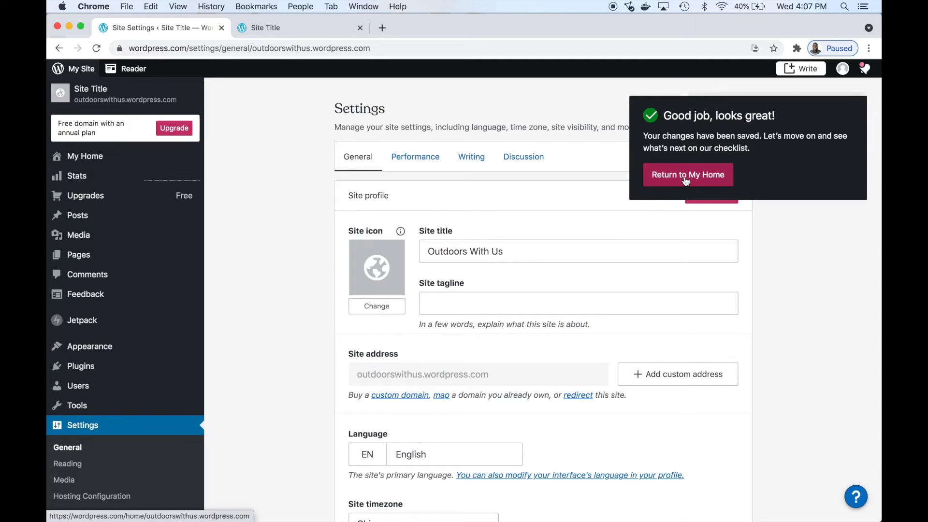
pyautogui.click(687, 175)
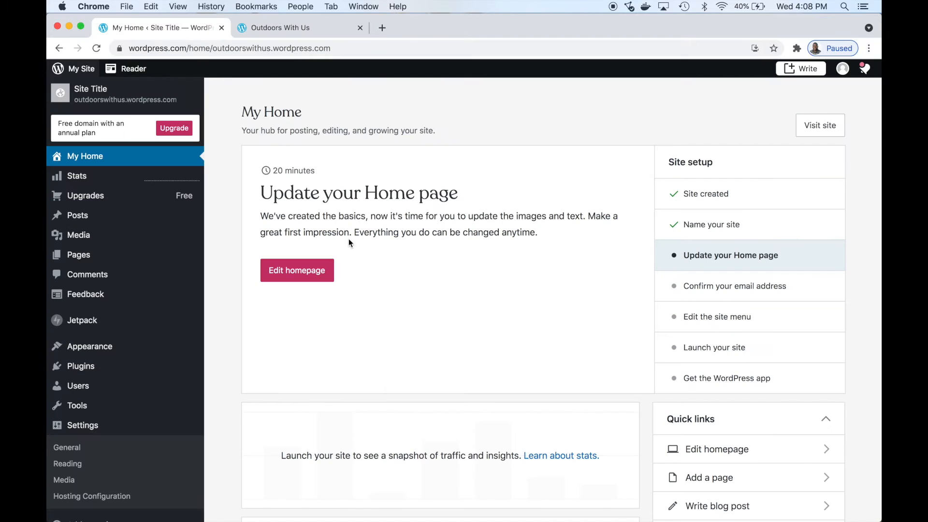
# Edit the homepage cover heading to 'Welcome to Outdoors with Us.', update, and preview
pyautogui.click(297, 271)
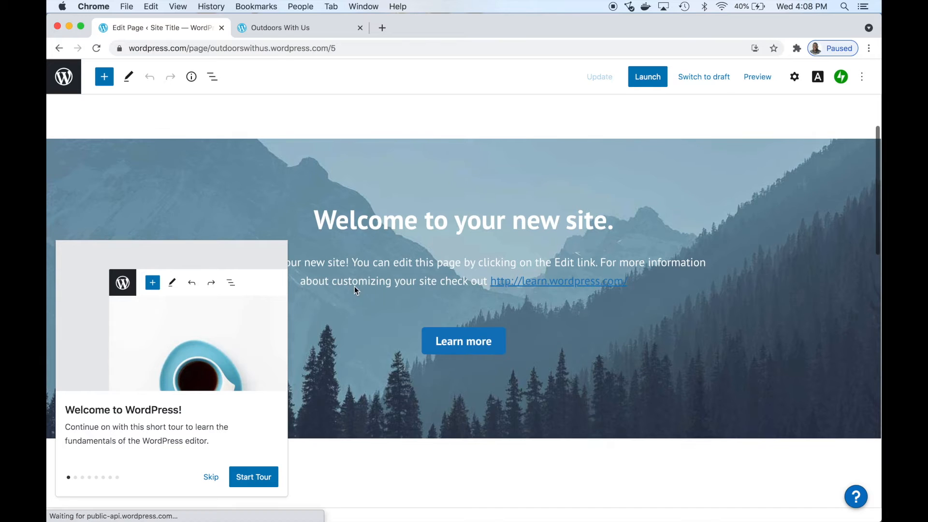
pyautogui.click(210, 476)
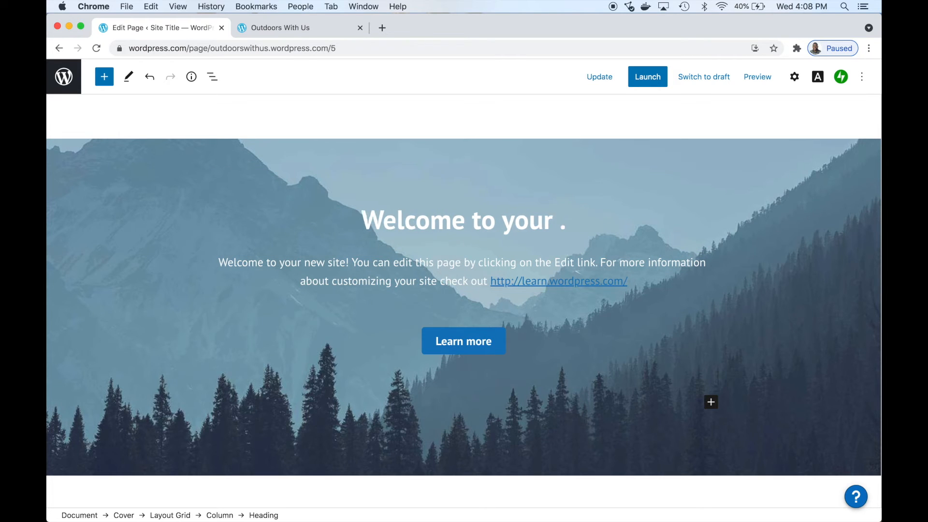
pyautogui.write('Outdoors')
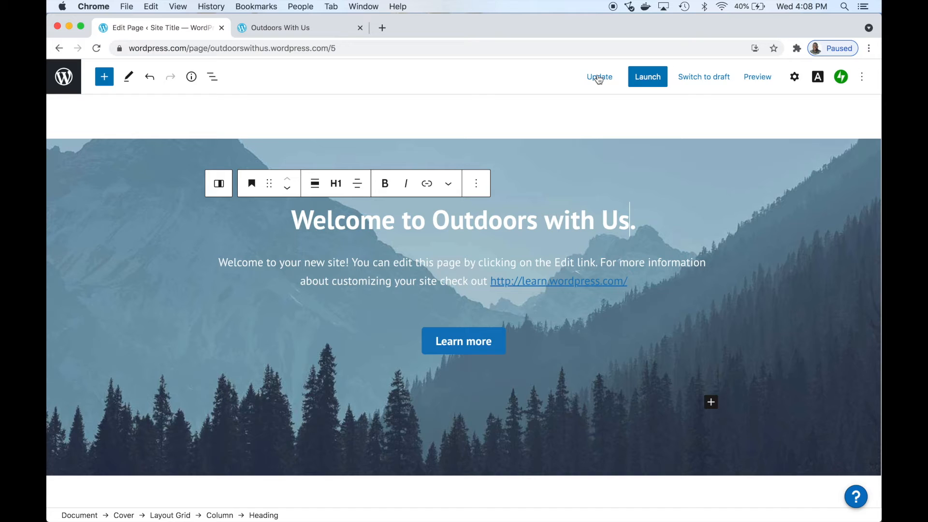
pyautogui.click(599, 76)
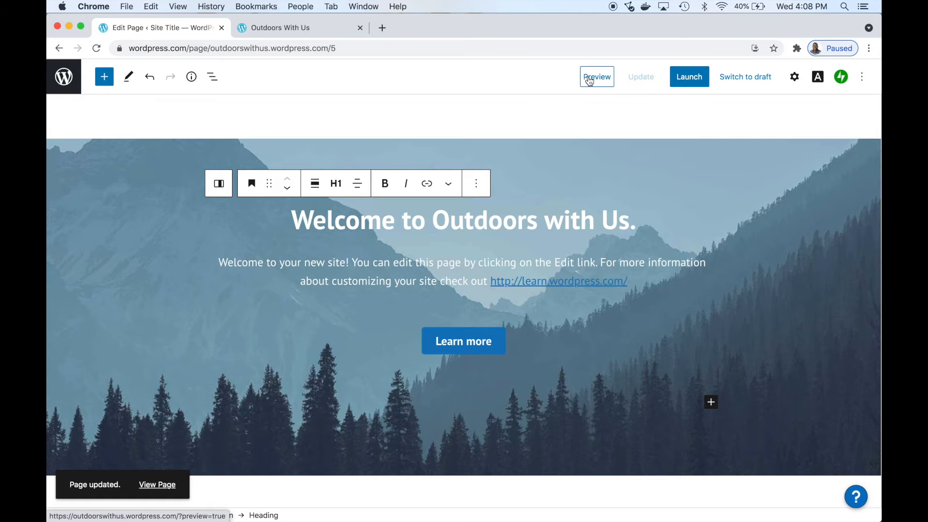
pyautogui.click(279, 28)
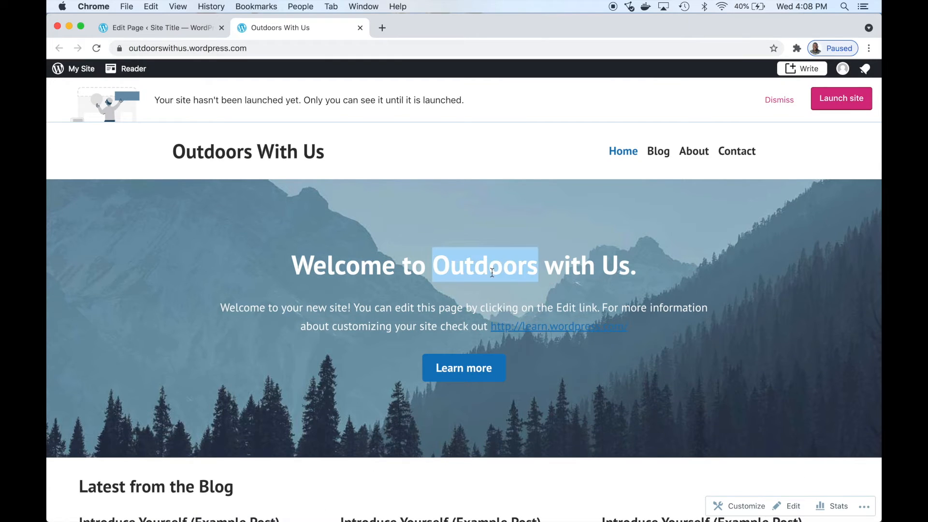
# Go back to the homepage editor tab and exit to the My Home dashboard
pyautogui.click(159, 27)
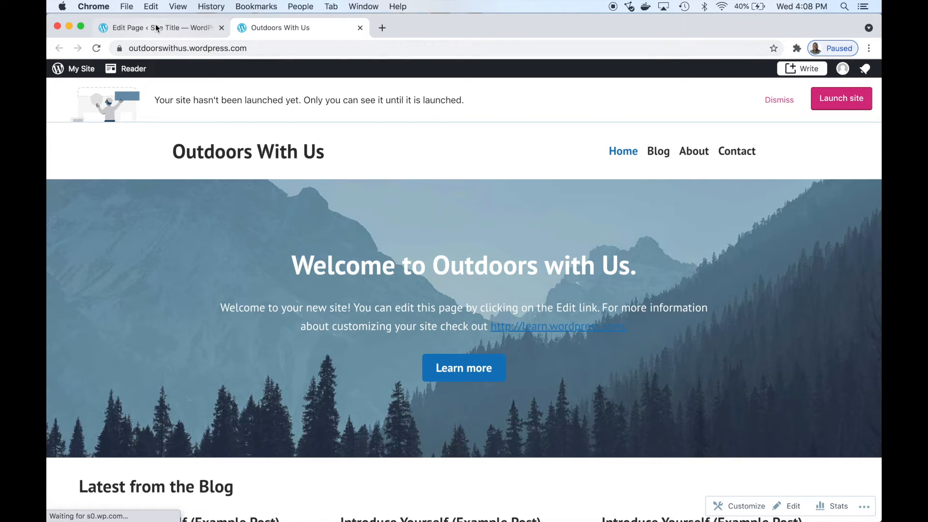
pyautogui.click(160, 28)
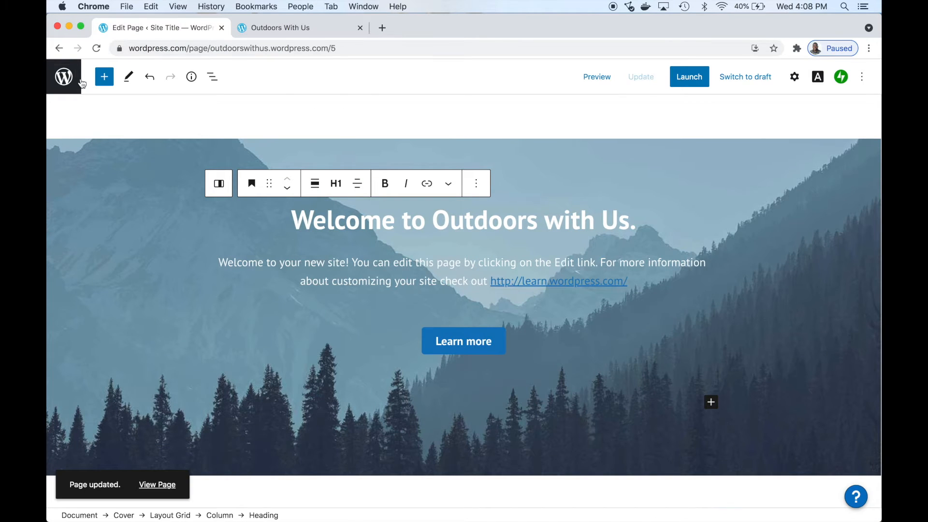
pyautogui.click(63, 76)
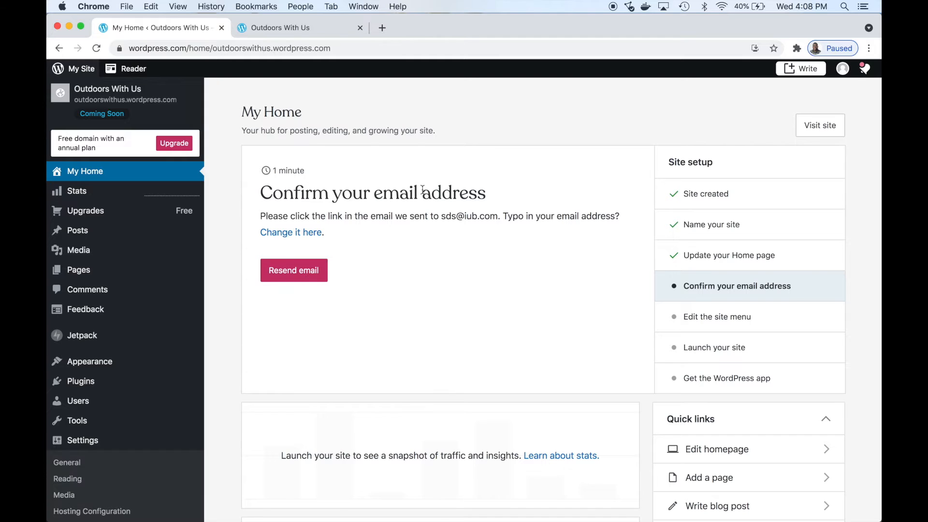
pyautogui.moveTo(710, 326)
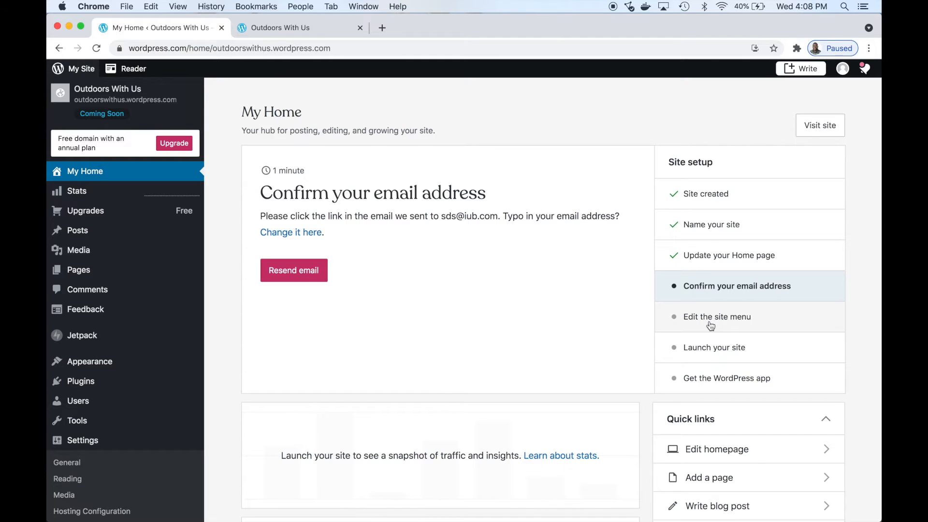
pyautogui.moveTo(693, 322)
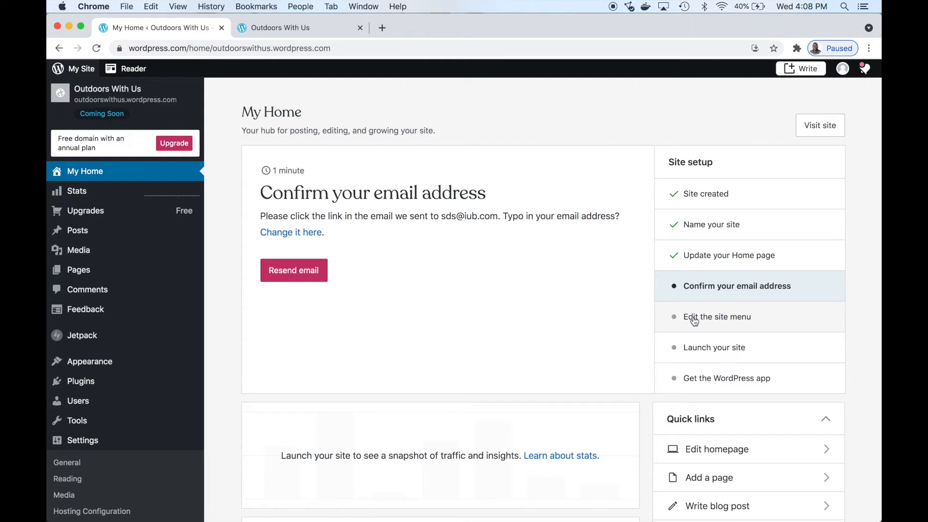
pyautogui.moveTo(391, 331)
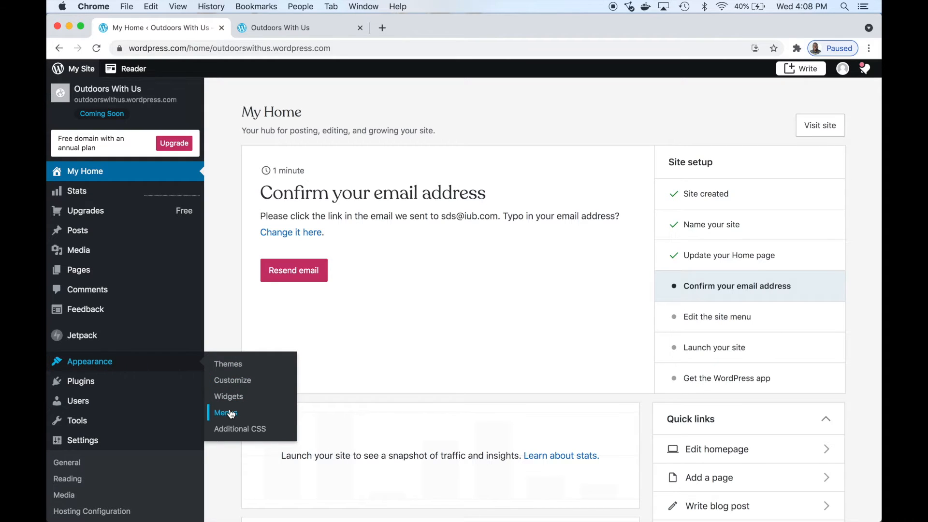
# Choose Appearance > Menus to launch the Customizer for Outdoors With Us
pyautogui.click(224, 413)
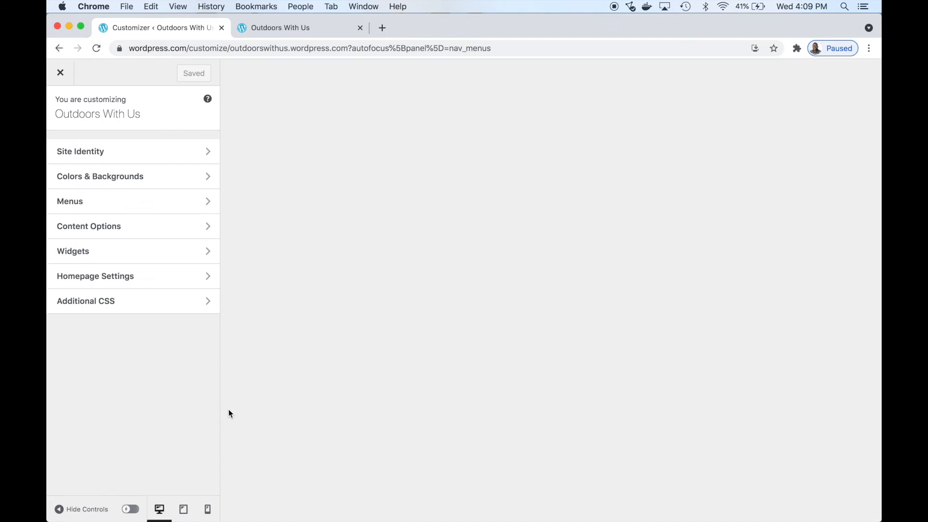
# Dismiss the tip, view the Primary menu (Home, Blog, About, Contact), and close the Customizer
pyautogui.click(69, 201)
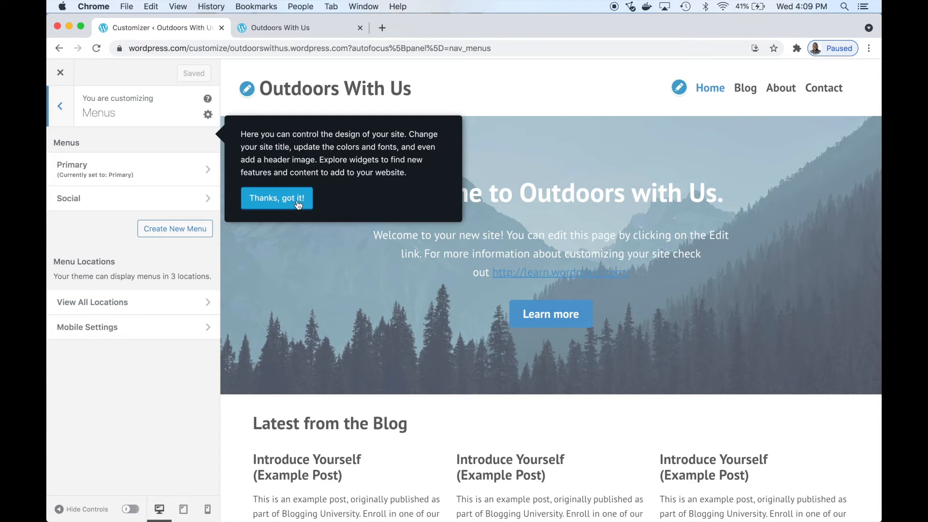
pyautogui.click(277, 198)
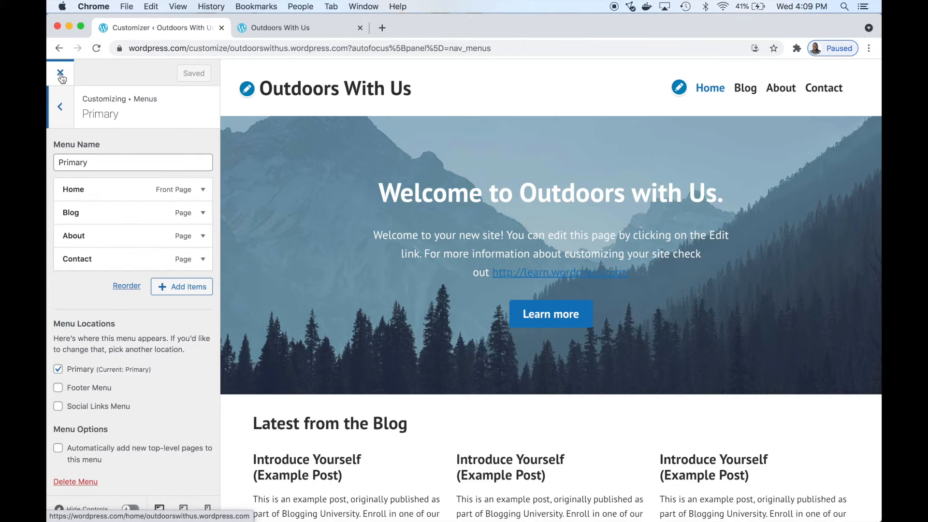
pyautogui.click(60, 73)
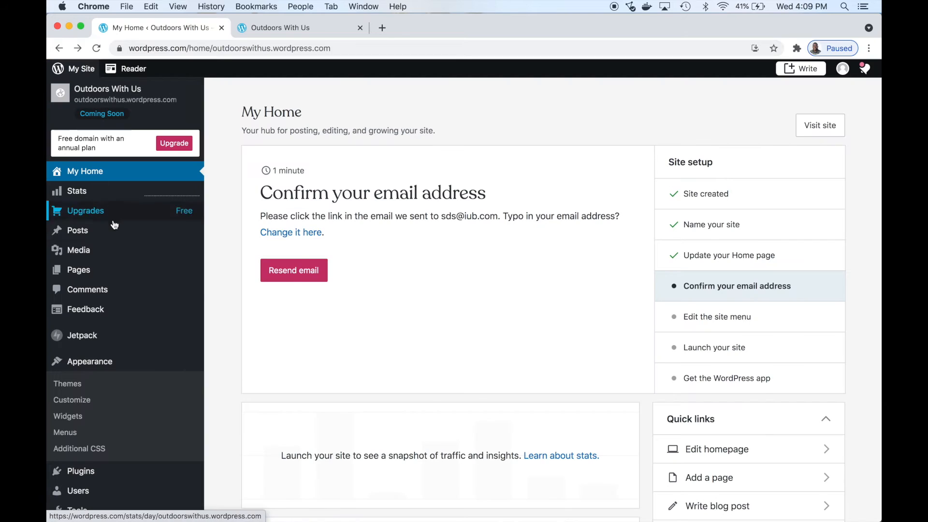
pyautogui.moveTo(79, 270)
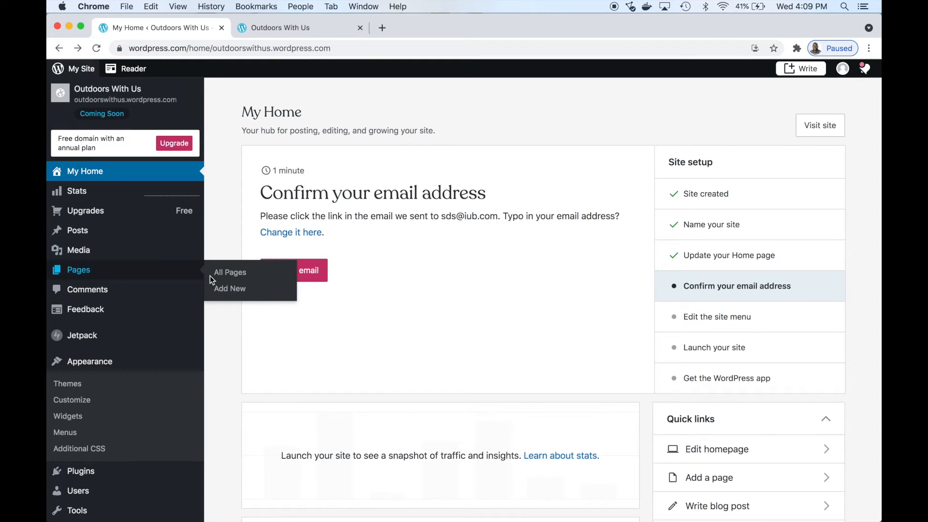
# From All Pages, add a new page and choose the Blank page layout
pyautogui.click(230, 272)
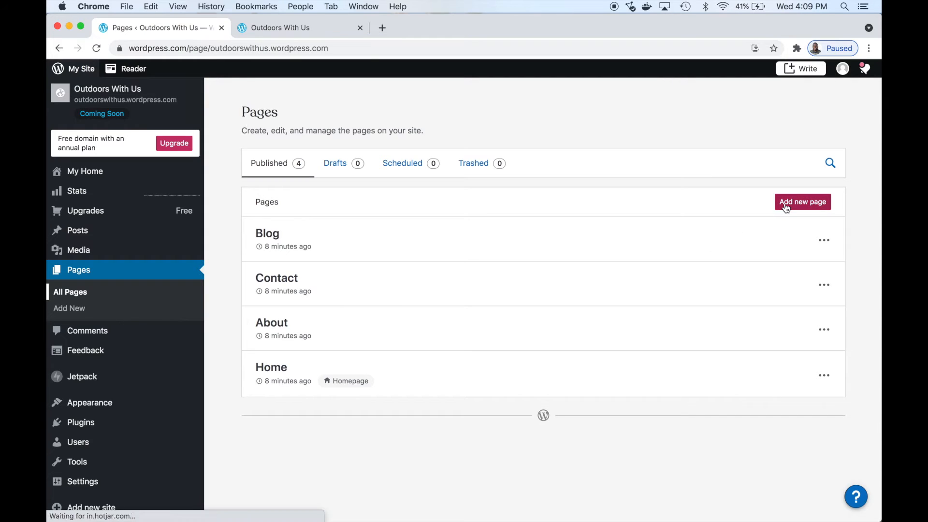
pyautogui.click(803, 202)
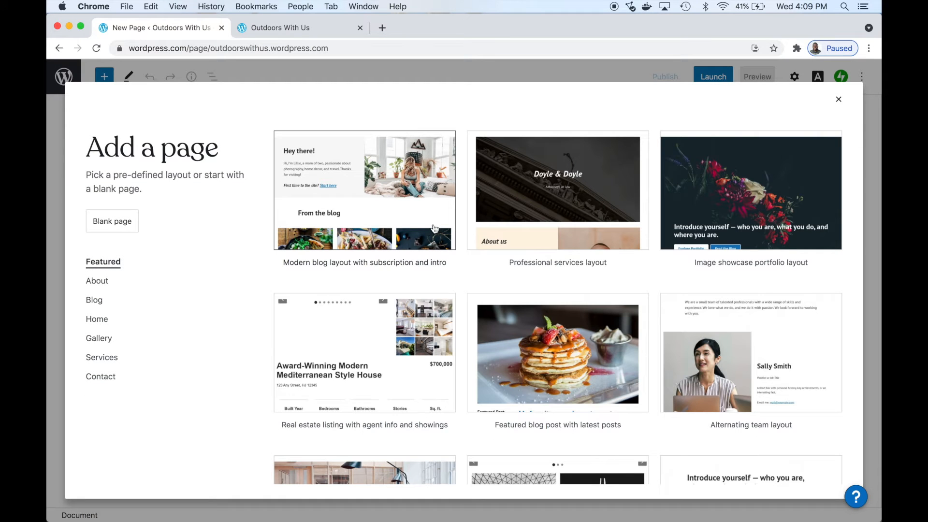
pyautogui.moveTo(473, 206)
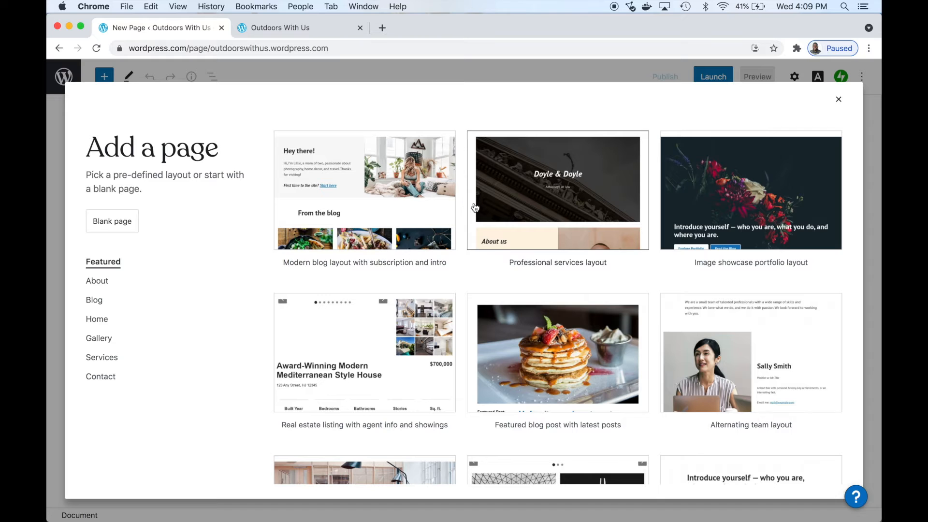
pyautogui.scroll(-3)
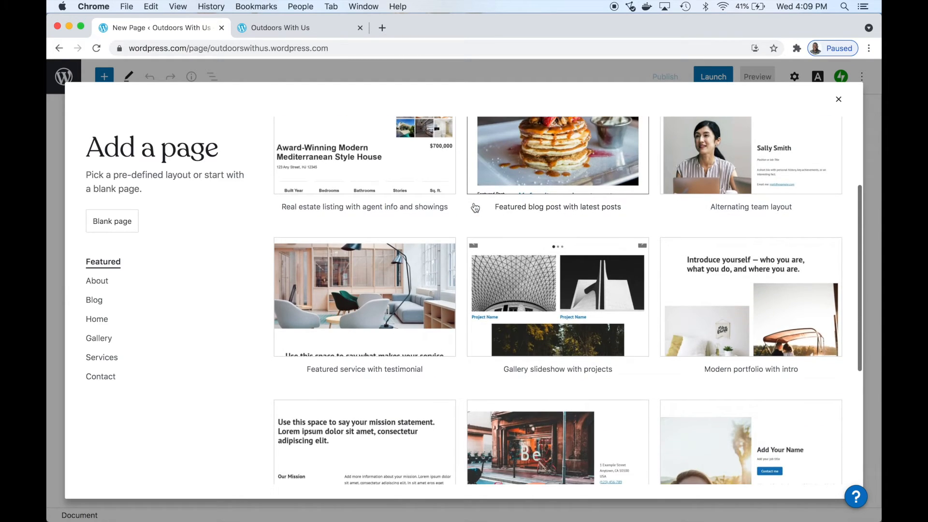
pyautogui.scroll(-3)
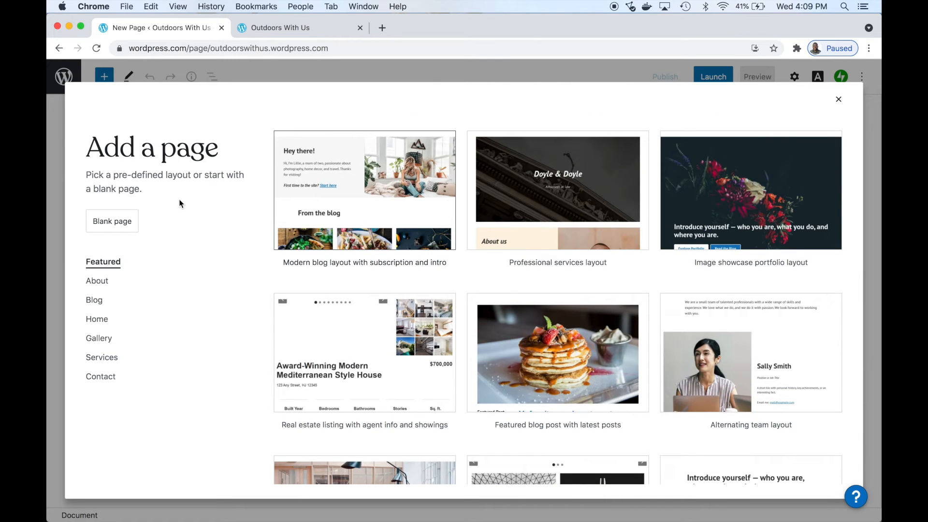
pyautogui.click(112, 221)
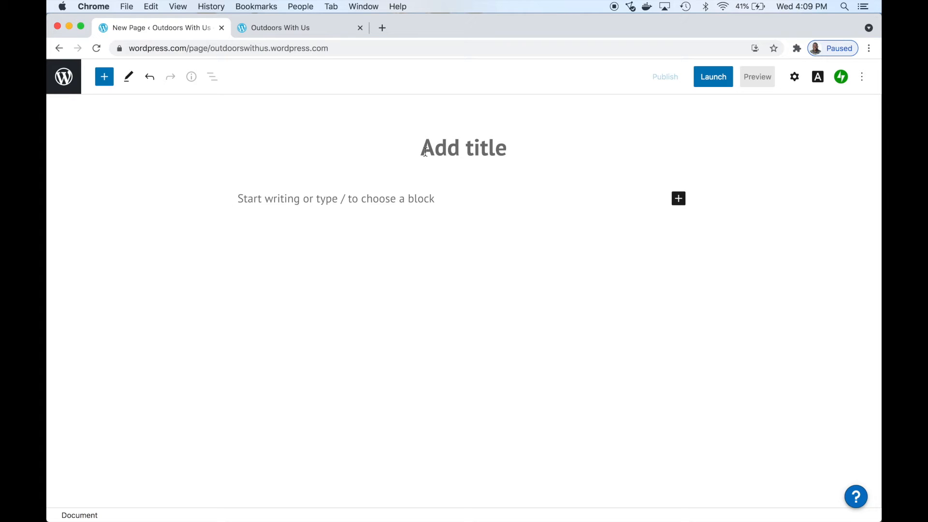
# Type the paragraph 'Welcome to the Camping & Lodging page!' beneath the Camping & Lodging title
pyautogui.write('Camping & Lodging')
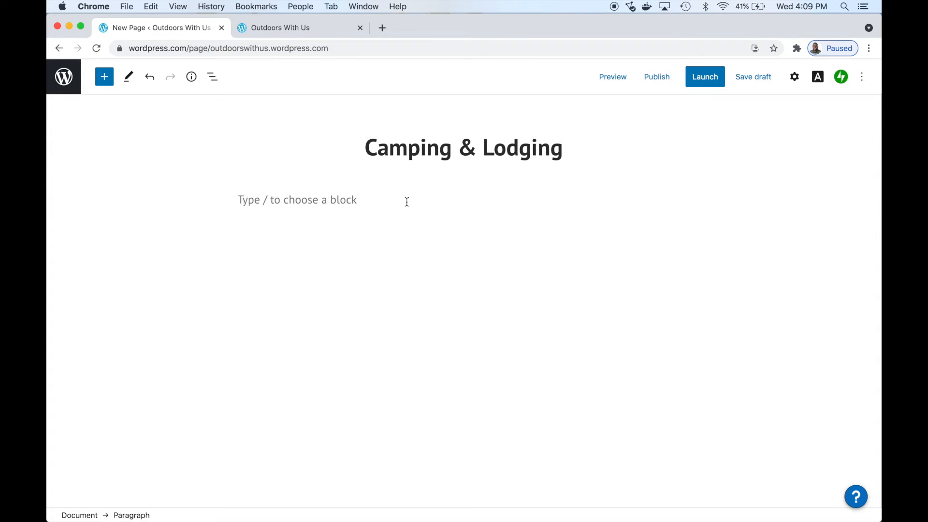
pyautogui.write('Welso')
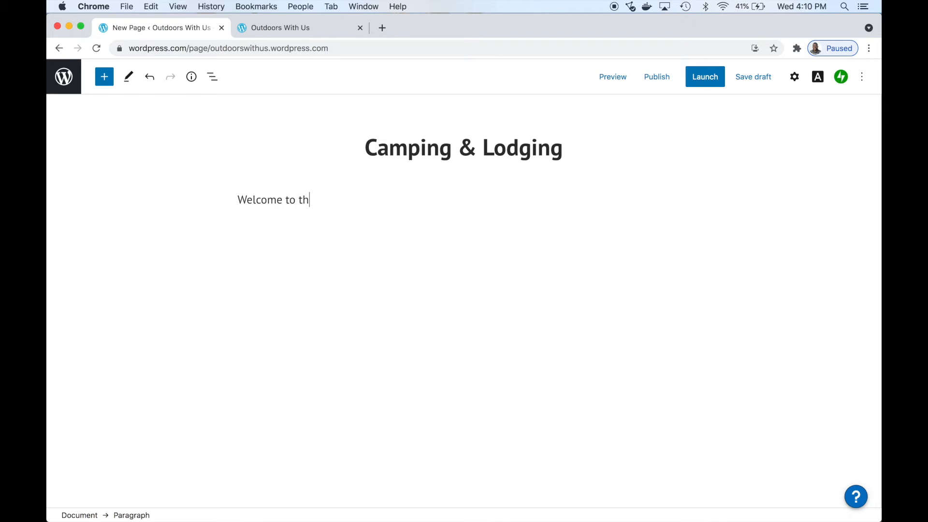
pyautogui.write('e Camping')
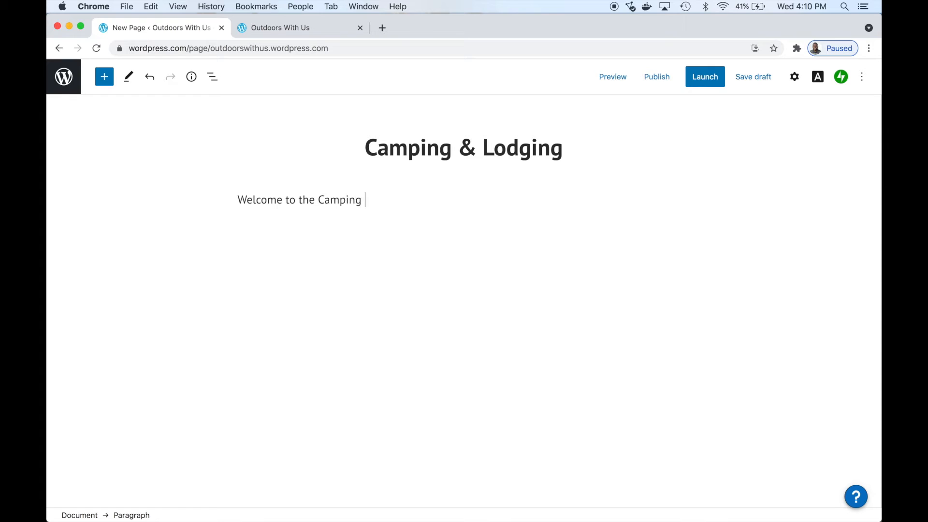
pyautogui.write('& Lod')
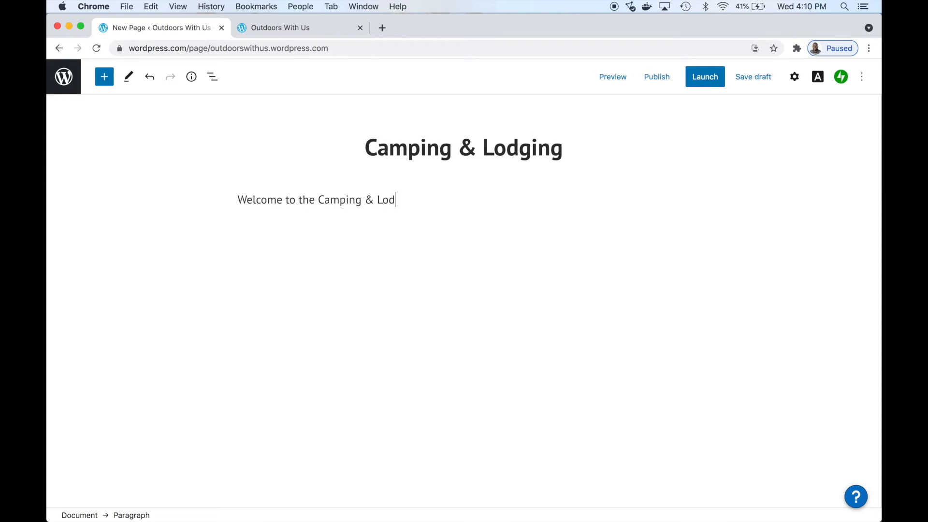
pyautogui.write('ging page!')
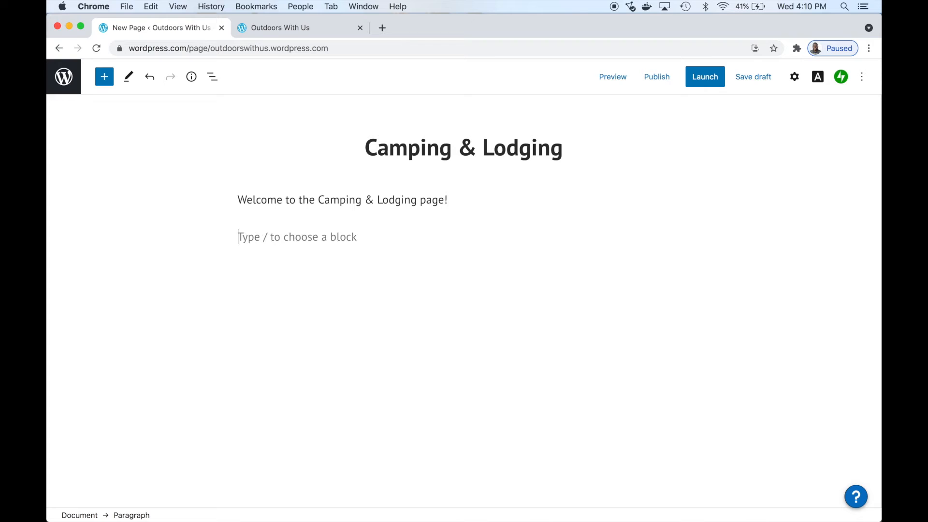
pyautogui.moveTo(678, 234)
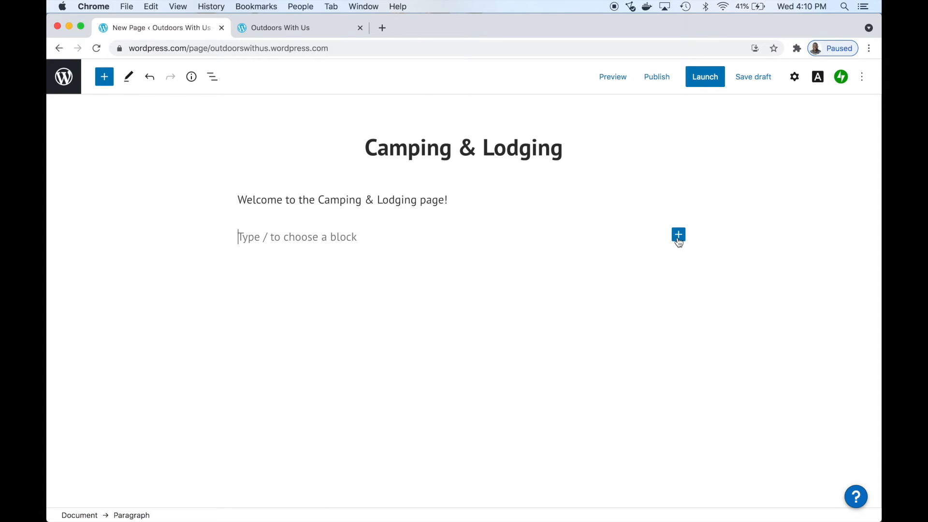
pyautogui.click(678, 235)
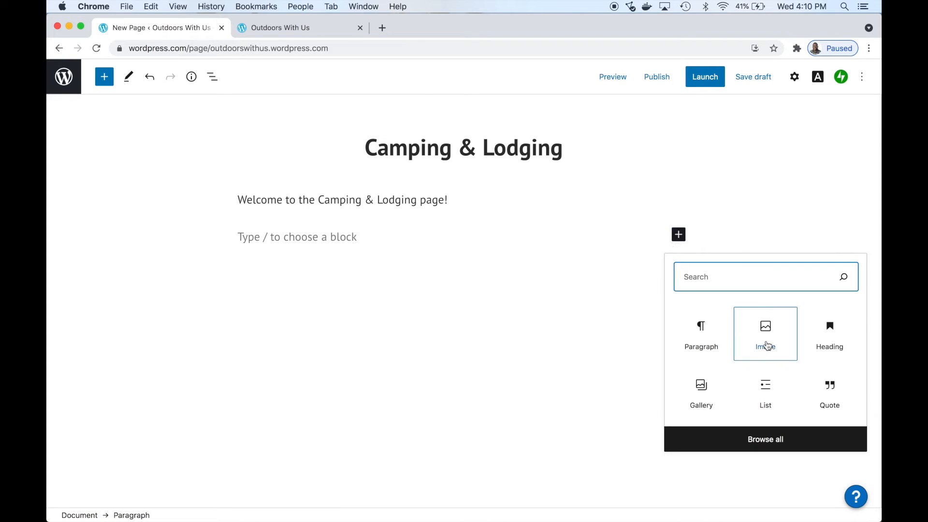
# Insert an Image block and upload the bryan-papazov storefront JPG from the Desktop
pyautogui.click(765, 333)
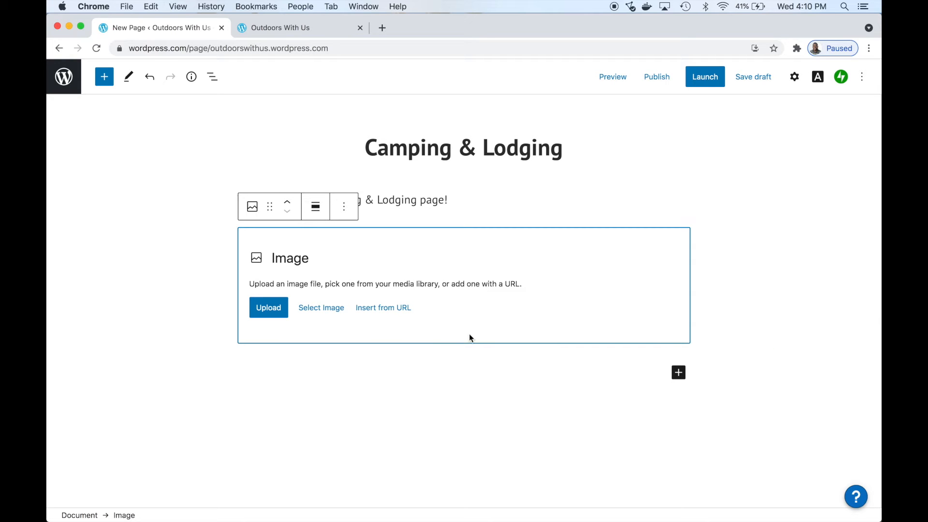
pyautogui.moveTo(342, 314)
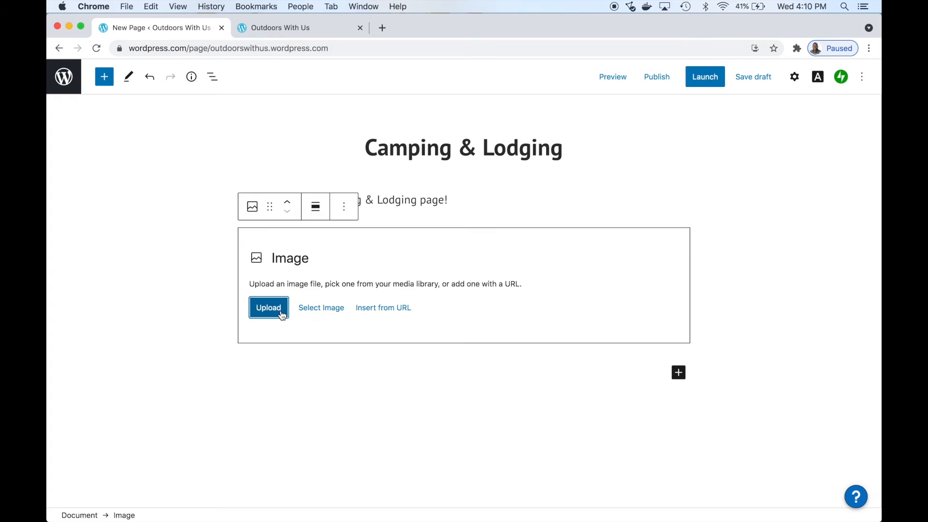
pyautogui.click(268, 307)
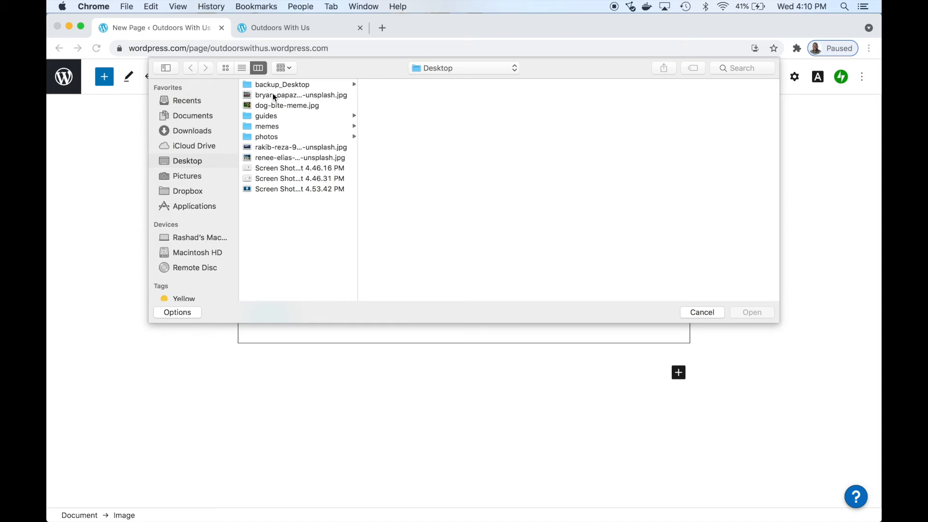
pyautogui.click(298, 95)
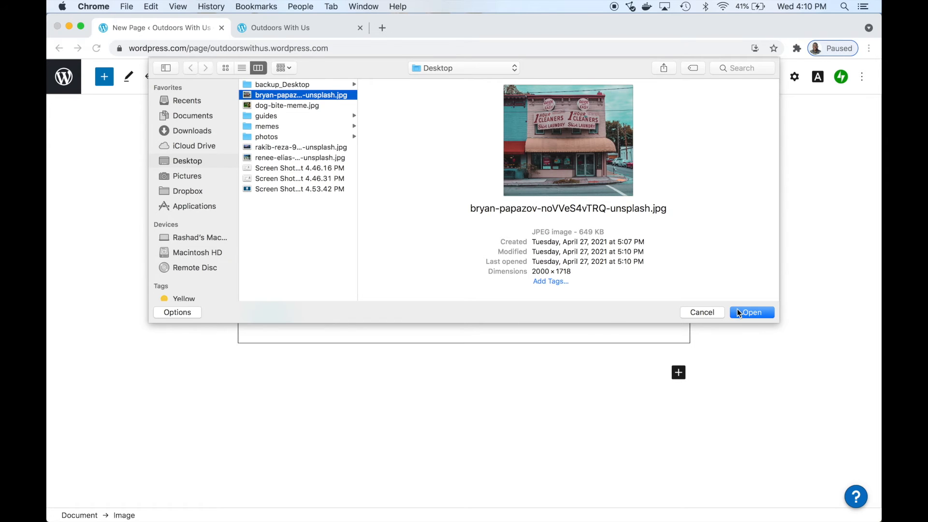
pyautogui.click(751, 312)
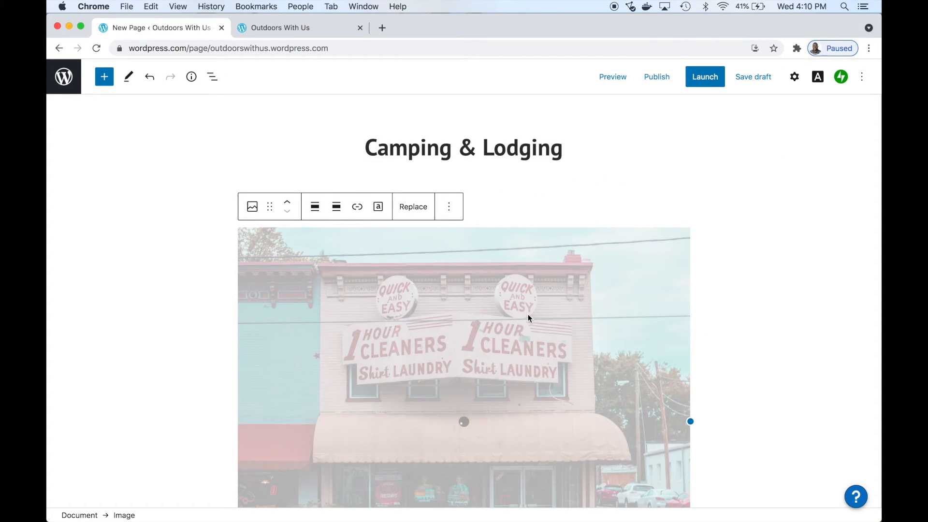
# Publish the Camping & Lodging page and confirm in the pre-publish panel
pyautogui.scroll(-3)
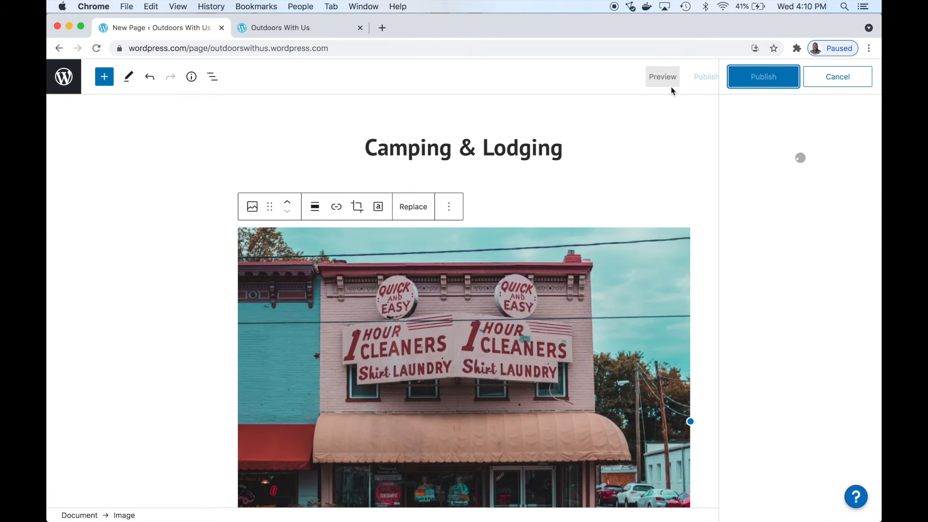
pyautogui.click(763, 76)
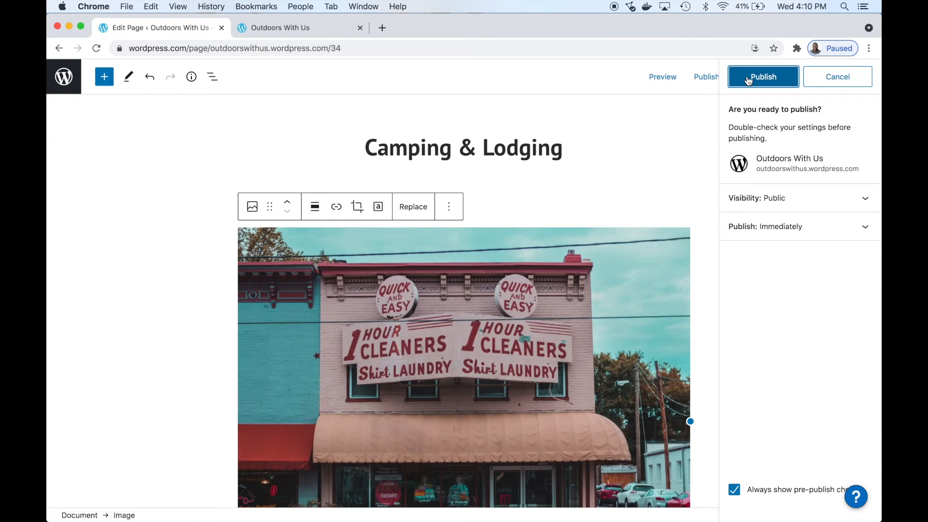
pyautogui.click(763, 76)
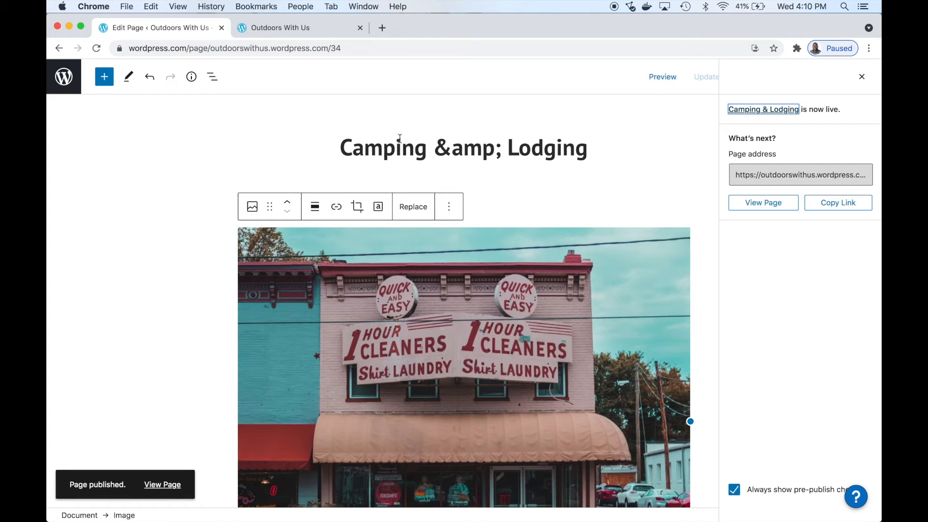
pyautogui.moveTo(166, 155)
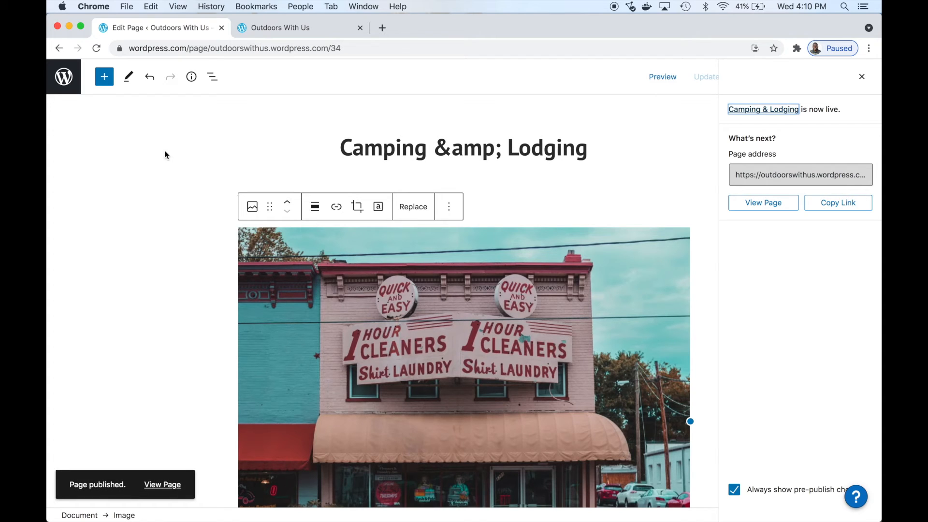
pyautogui.moveTo(161, 419)
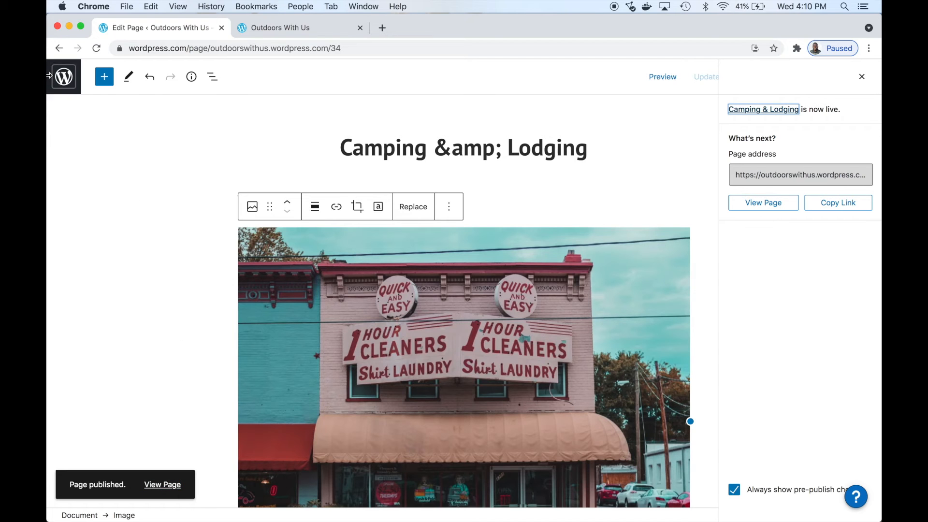
# Leave the editor through the WordPress logo to reach the Pages list
pyautogui.click(63, 77)
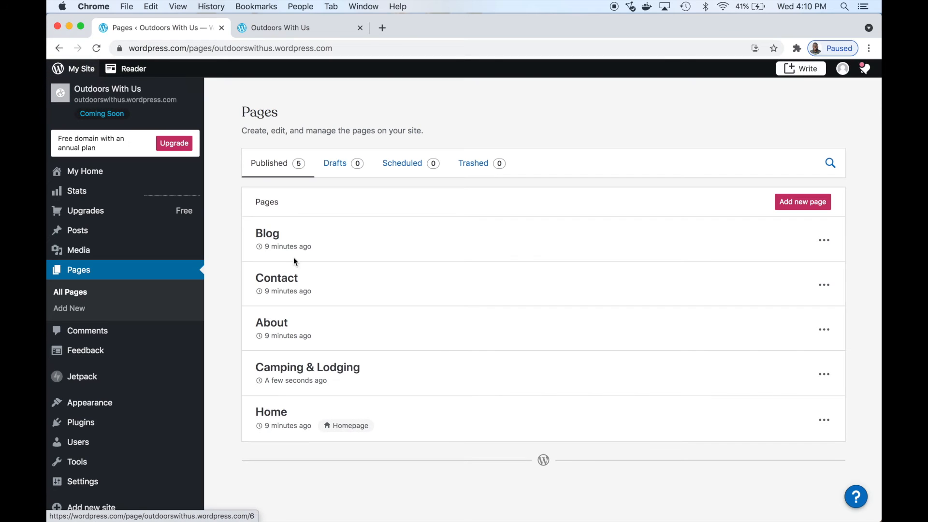
pyautogui.moveTo(261, 283)
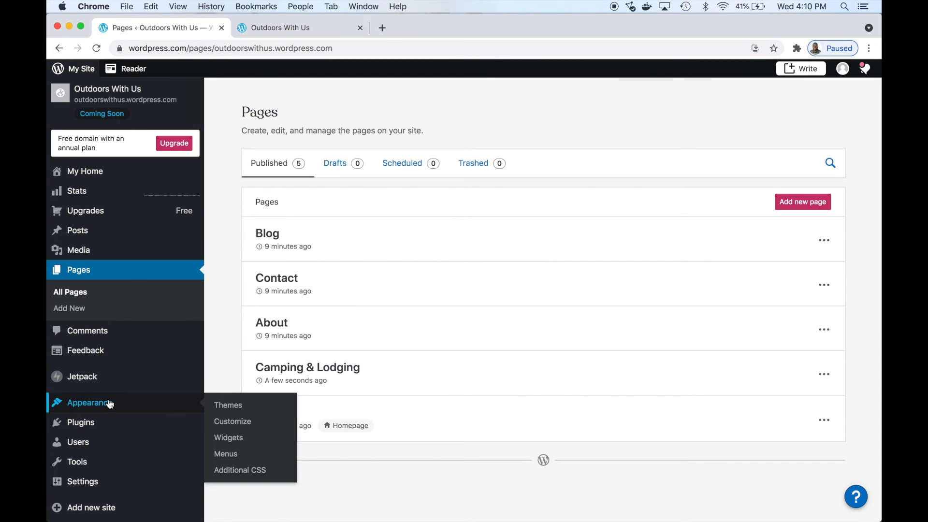
pyautogui.moveTo(174, 407)
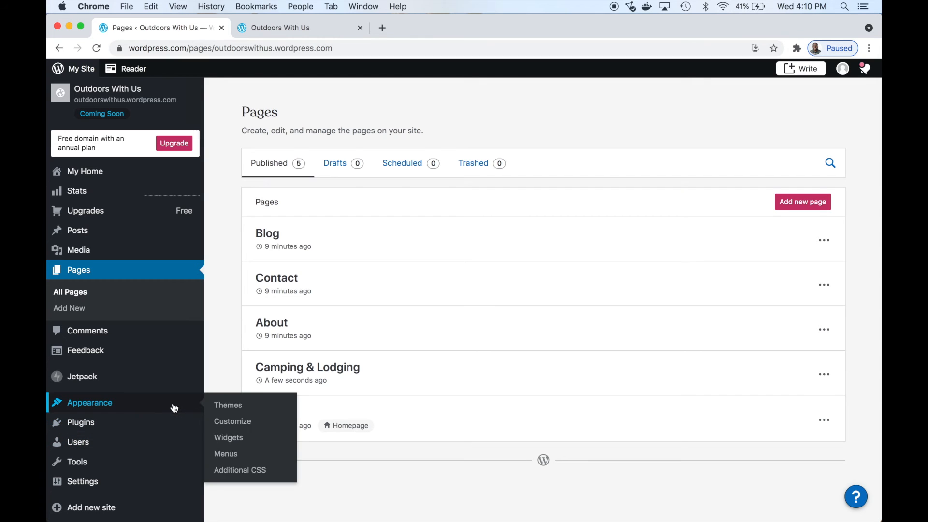
pyautogui.moveTo(226, 454)
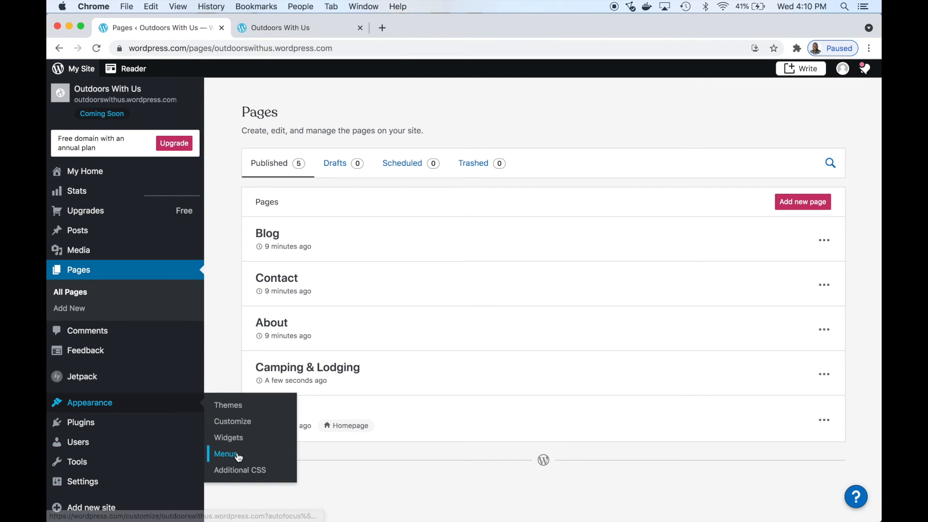
# Open Appearance > Menus and show the Customizer's Menus panel
pyautogui.click(226, 454)
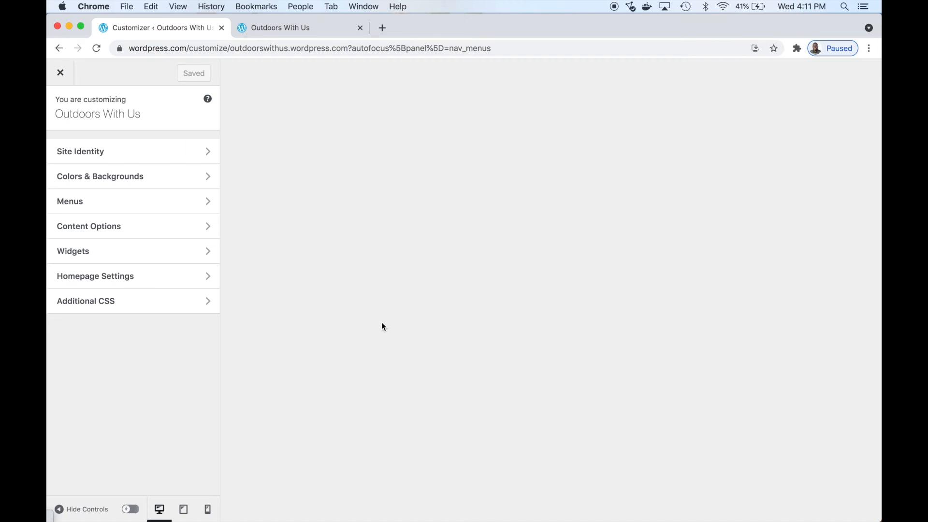
pyautogui.click(69, 201)
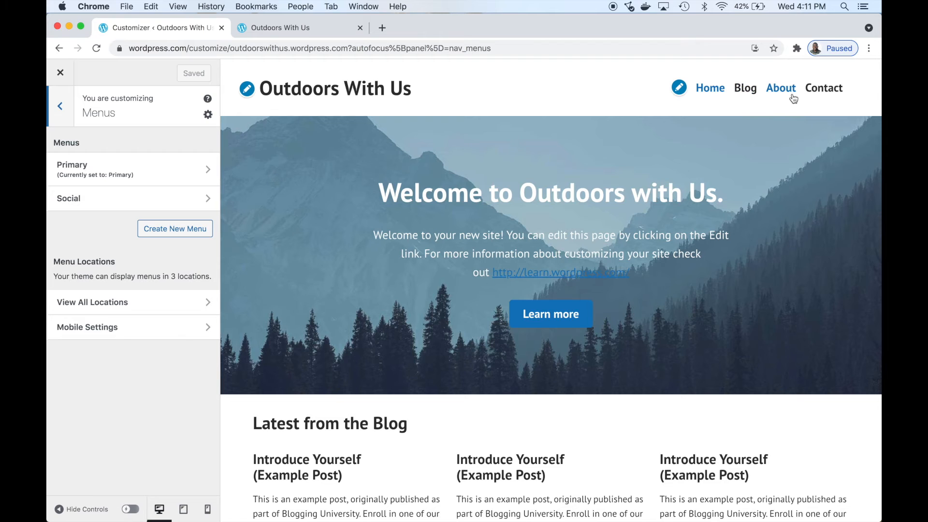
# Add Camping & Lodging to the Primary menu as a top-level item after About
pyautogui.click(73, 169)
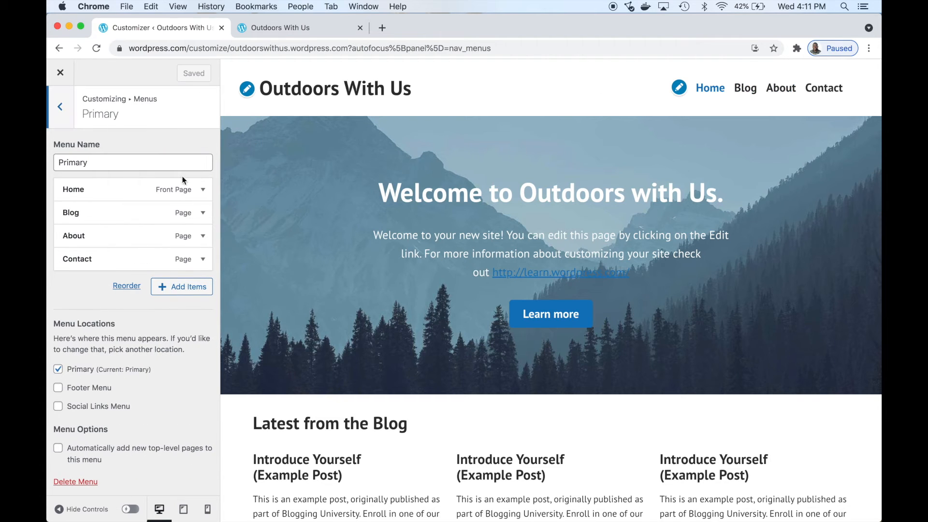
pyautogui.moveTo(179, 290)
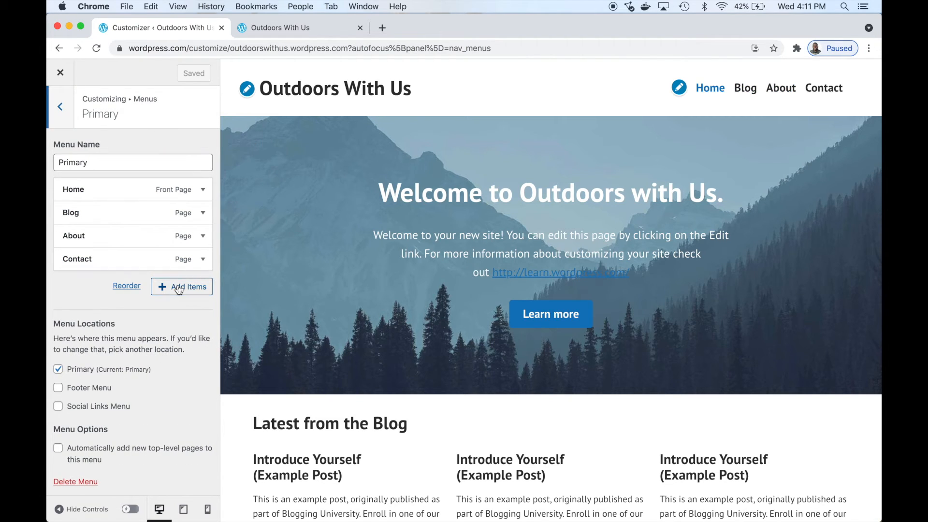
pyautogui.click(181, 286)
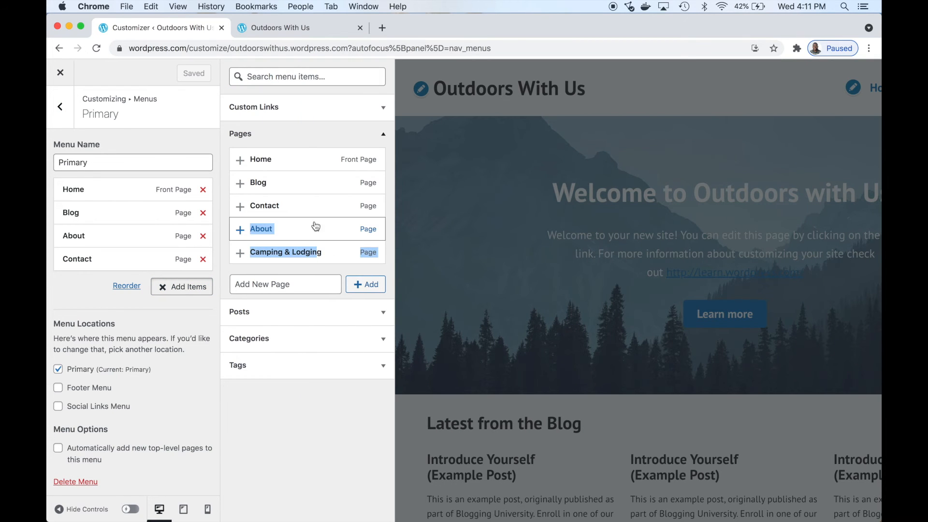
pyautogui.click(285, 252)
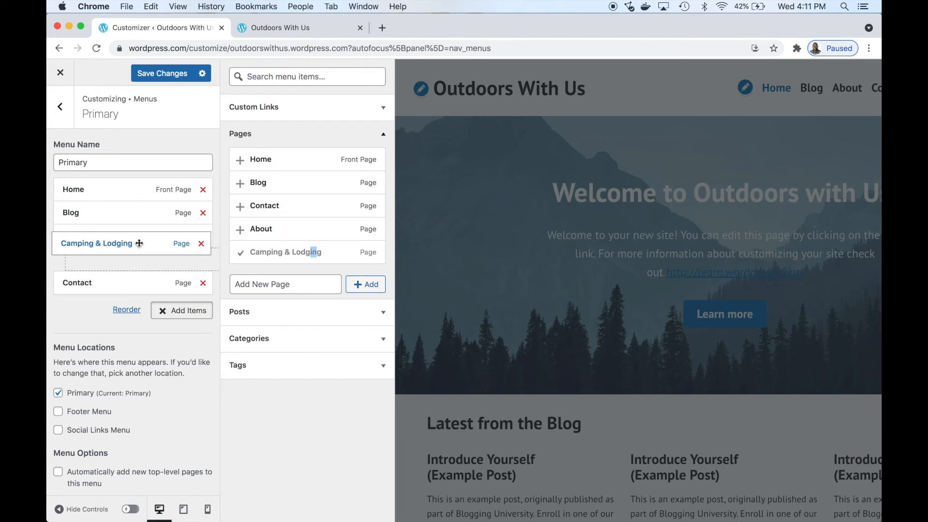
pyautogui.moveTo(139, 243); pyautogui.dragTo(139, 261)
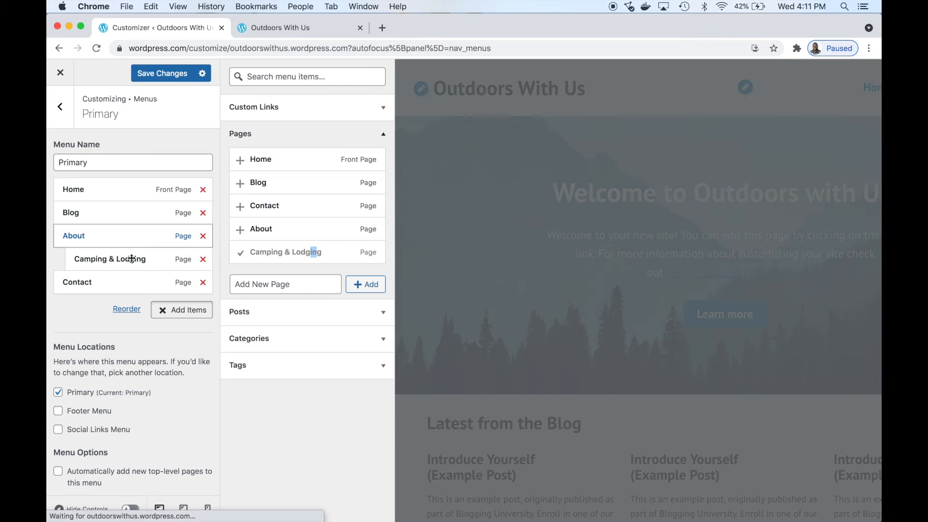
pyautogui.moveTo(110, 258); pyautogui.dragTo(97, 259)
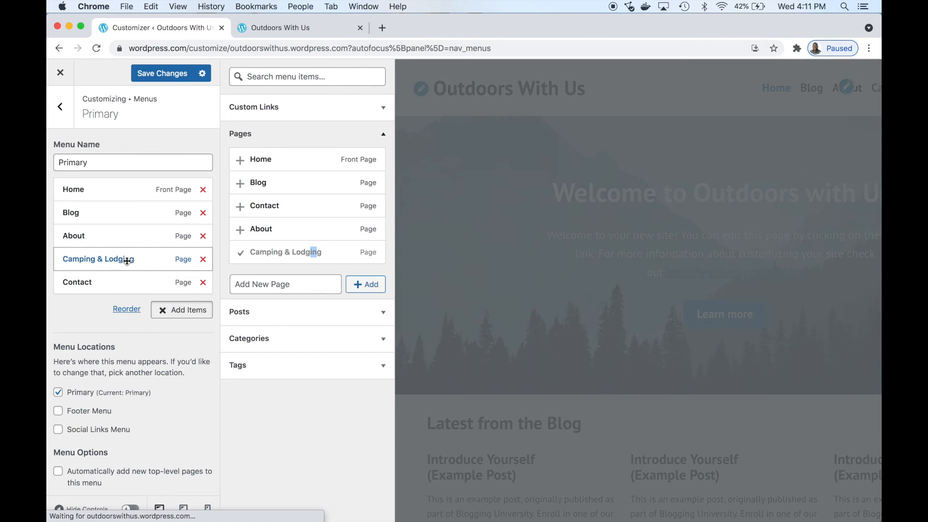
# Save the menu changes and exit the Customizer to the dashboard
pyautogui.click(162, 73)
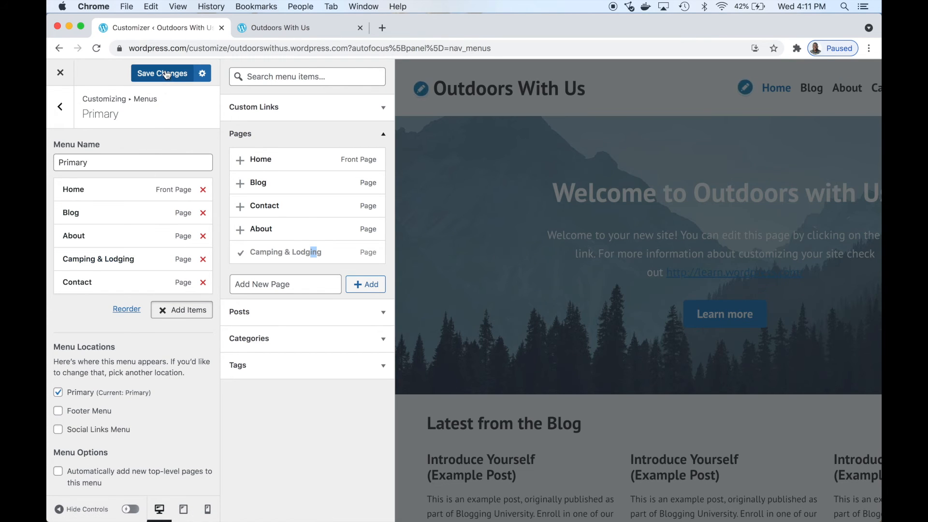
pyautogui.click(162, 73)
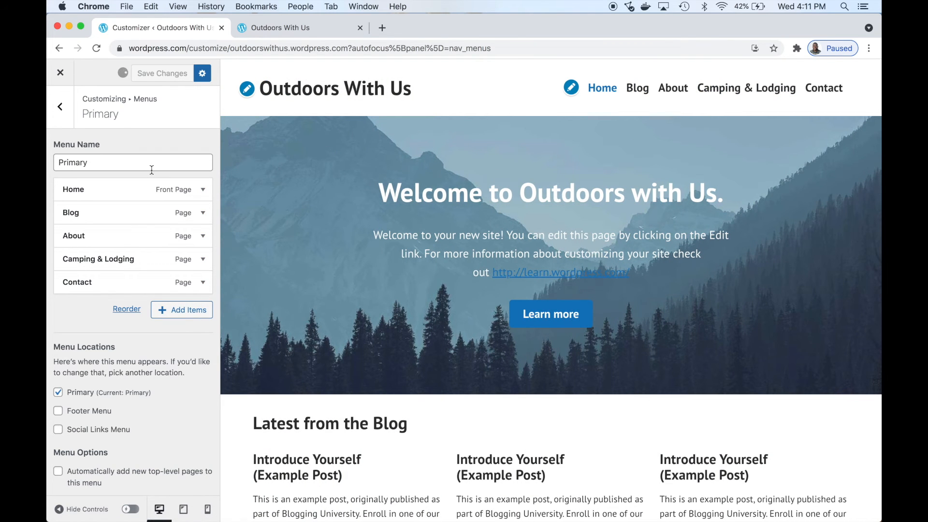
pyautogui.click(162, 73)
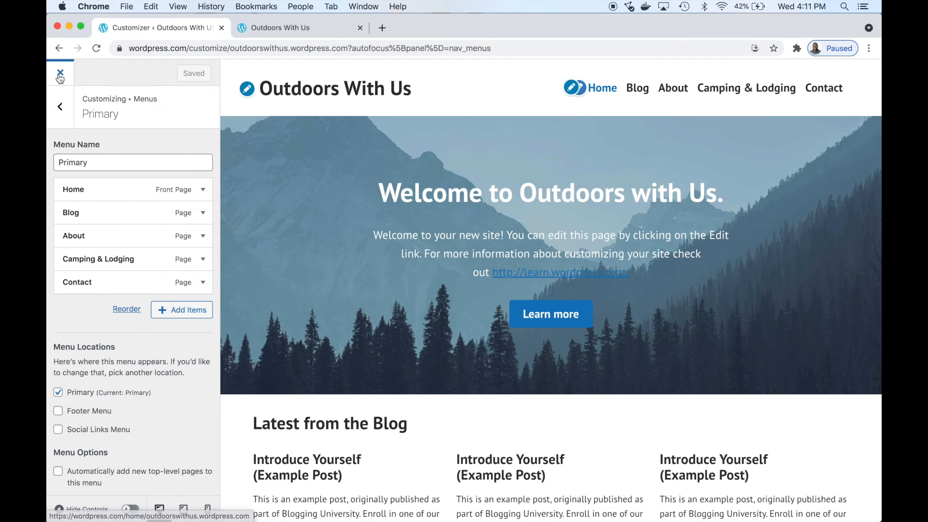
pyautogui.click(60, 74)
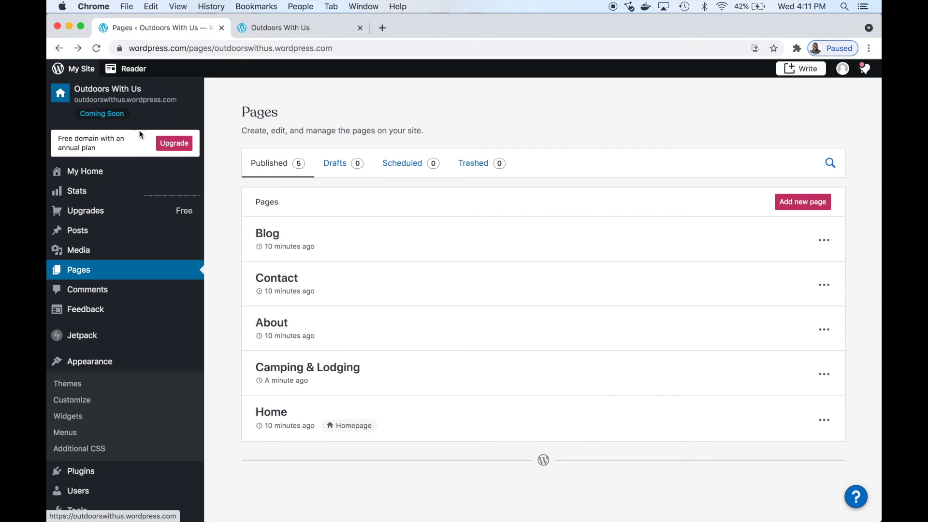
# Check the site from My Home and the site tab, scrolling the Camping & Lodging page
pyautogui.click(85, 171)
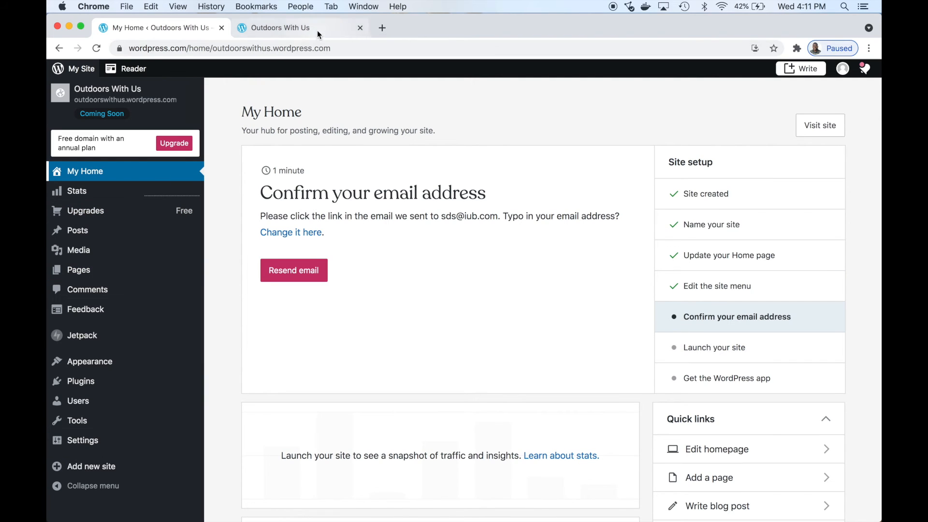
pyautogui.click(280, 27)
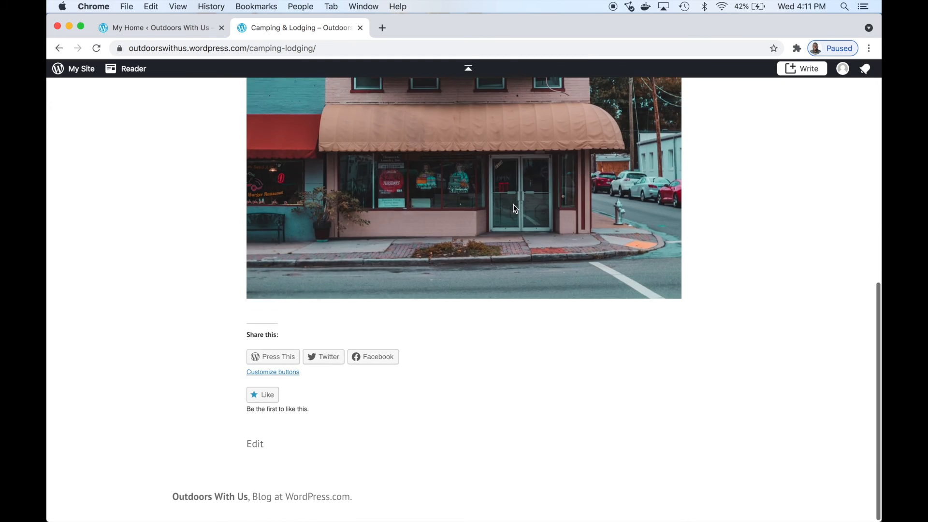
pyautogui.scroll(3)
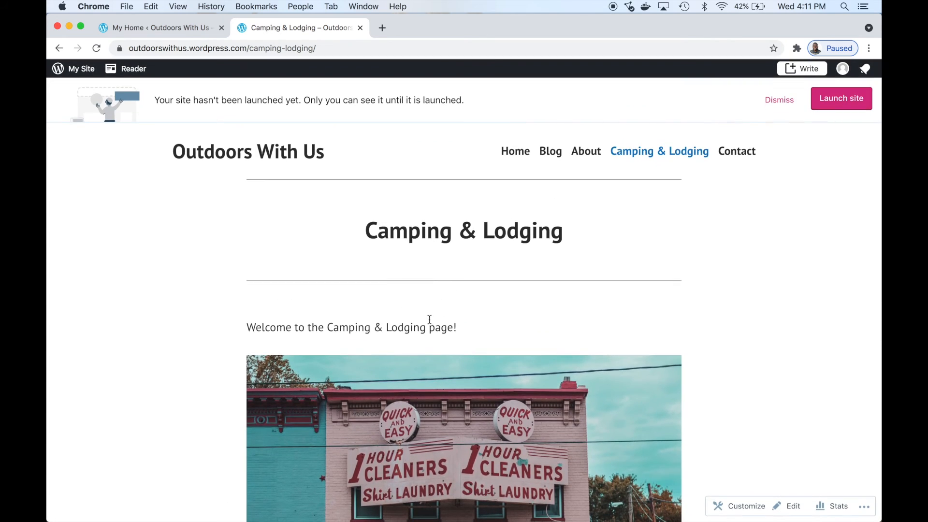
pyautogui.moveTo(485, 209)
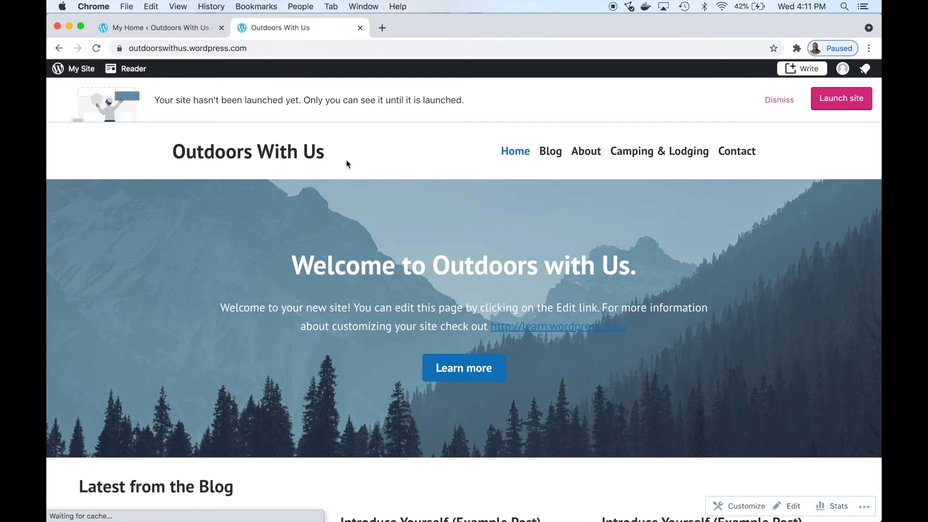
pyautogui.moveTo(831, 101)
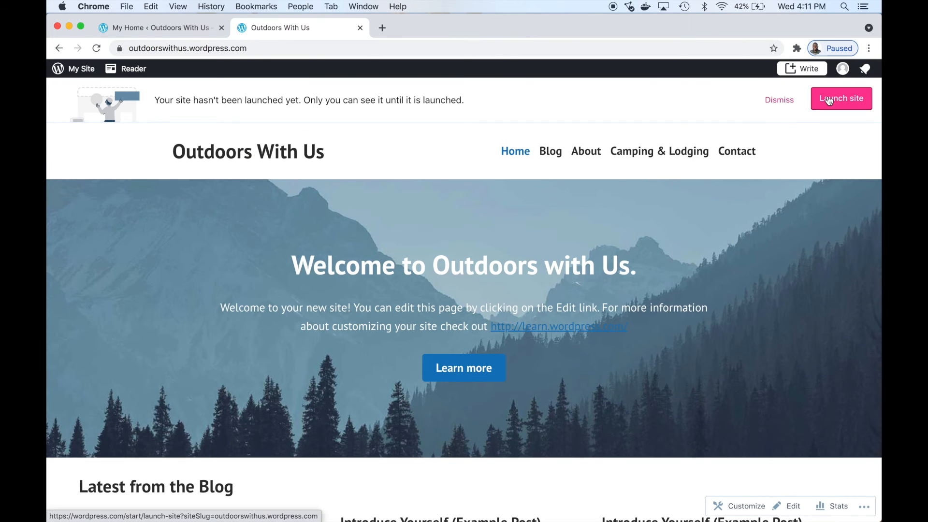
# Launch the site on the free plan, skipping domains and keeping outdoorswithus.wordpress.com
pyautogui.click(841, 98)
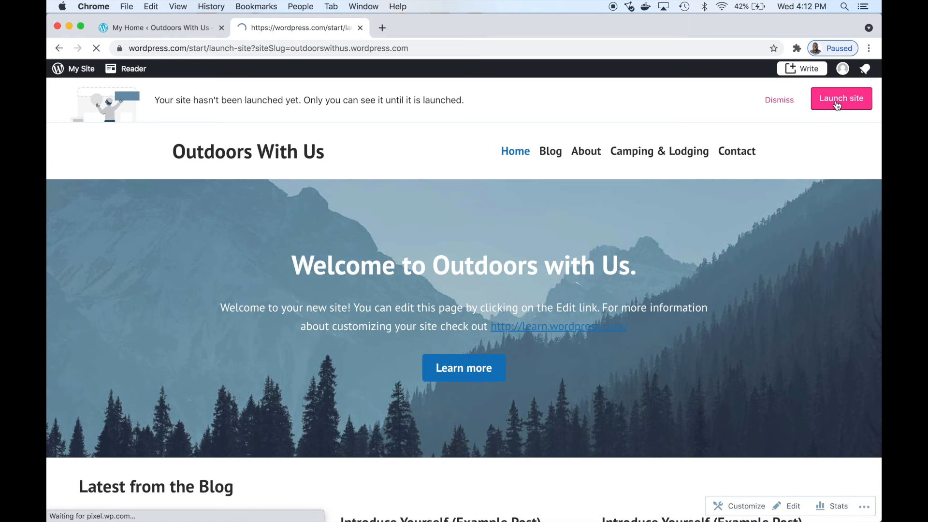
pyautogui.click(841, 99)
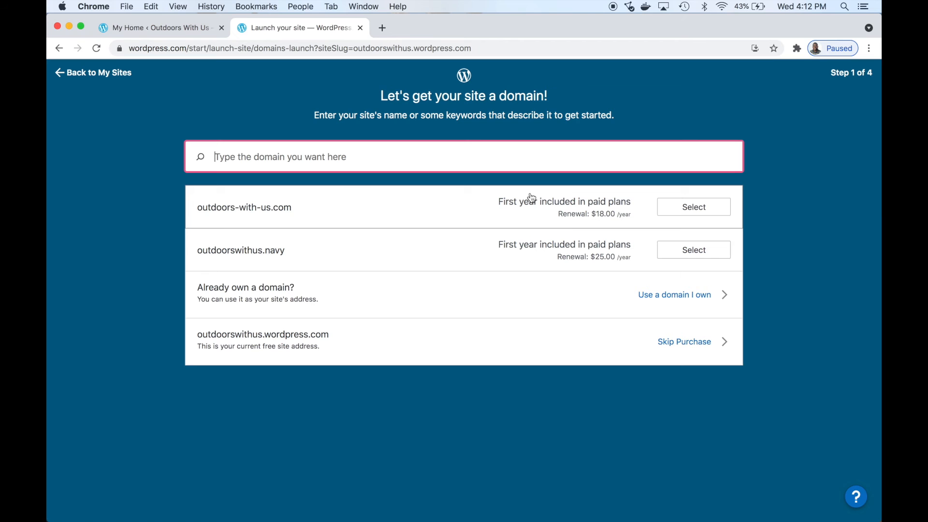
pyautogui.moveTo(591, 348)
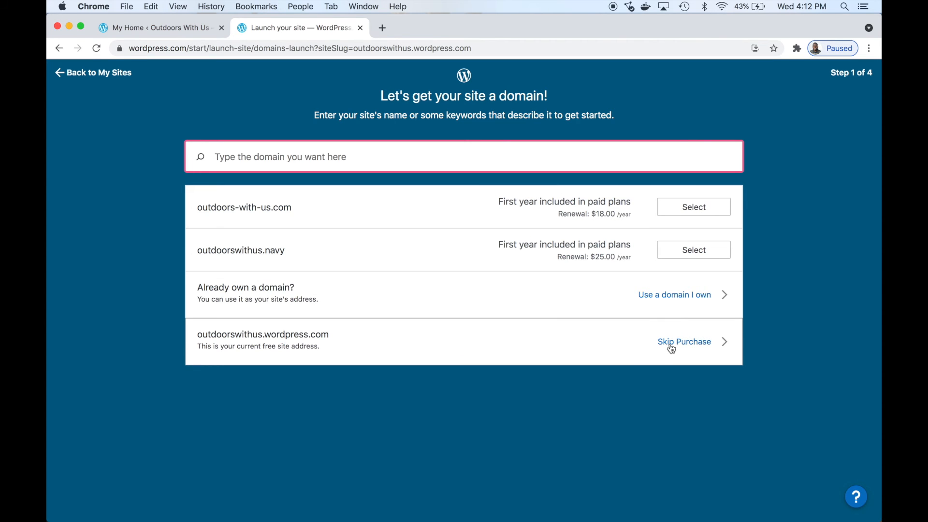
pyautogui.click(684, 341)
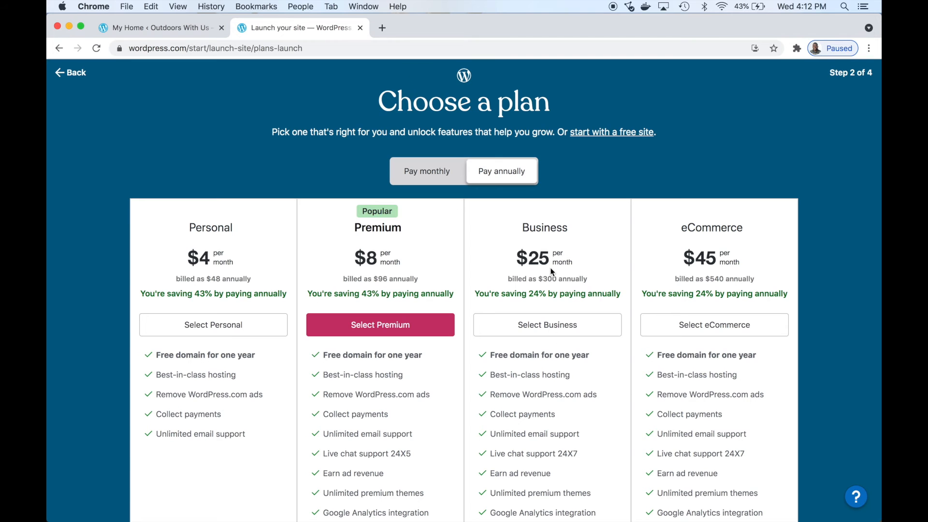
pyautogui.moveTo(616, 156)
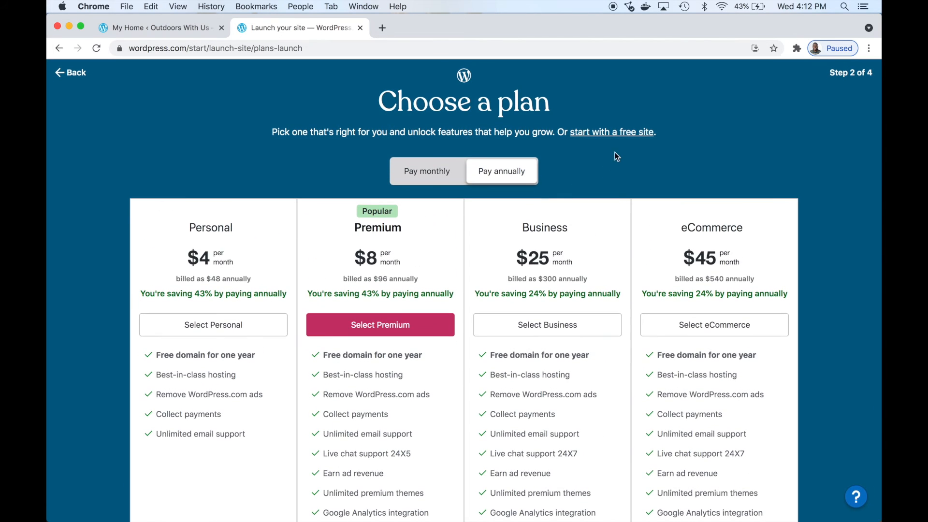
pyautogui.moveTo(622, 140)
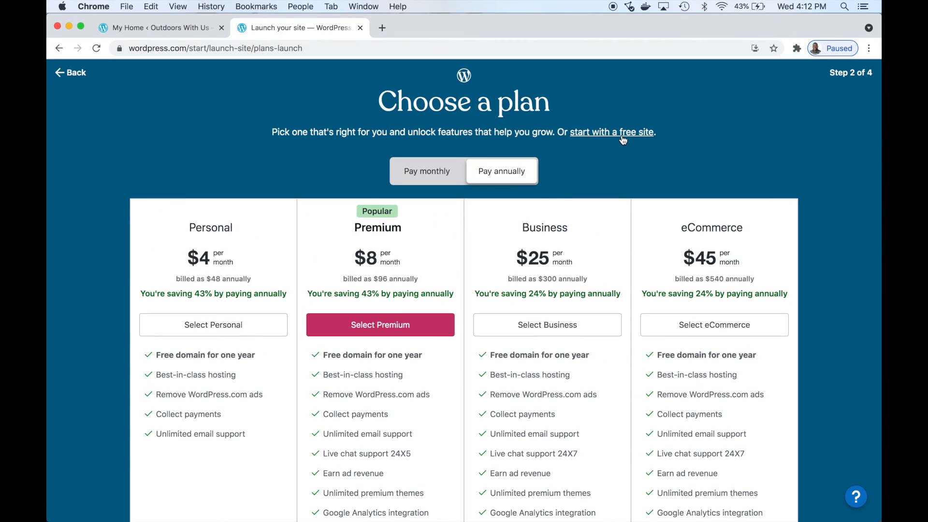
pyautogui.click(380, 325)
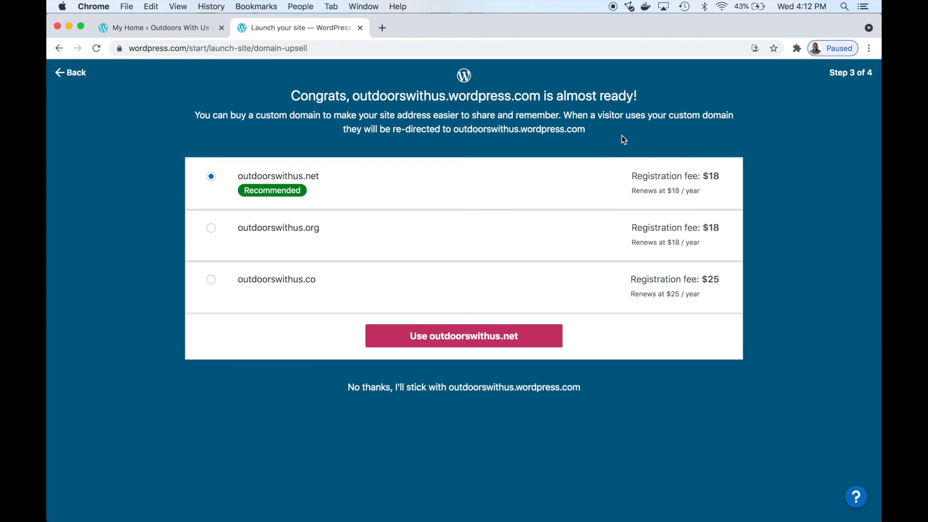
pyautogui.moveTo(529, 401)
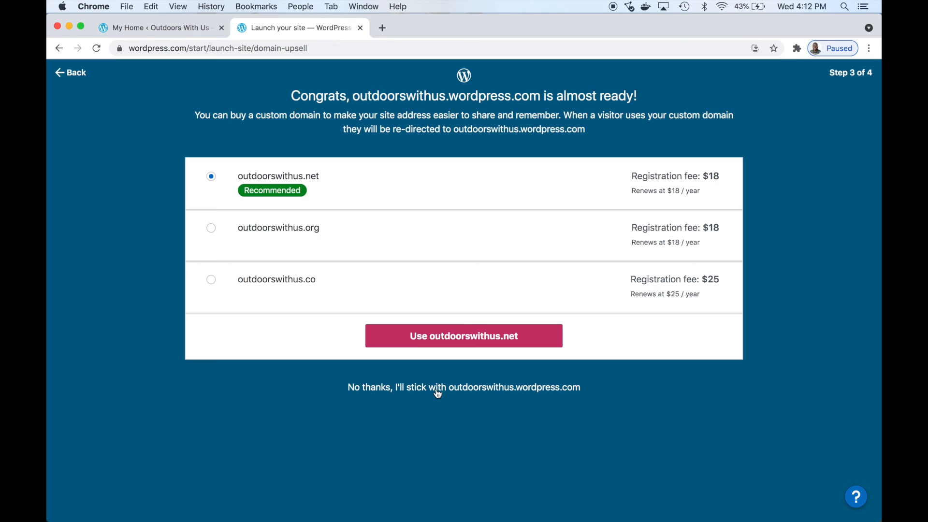
pyautogui.click(438, 388)
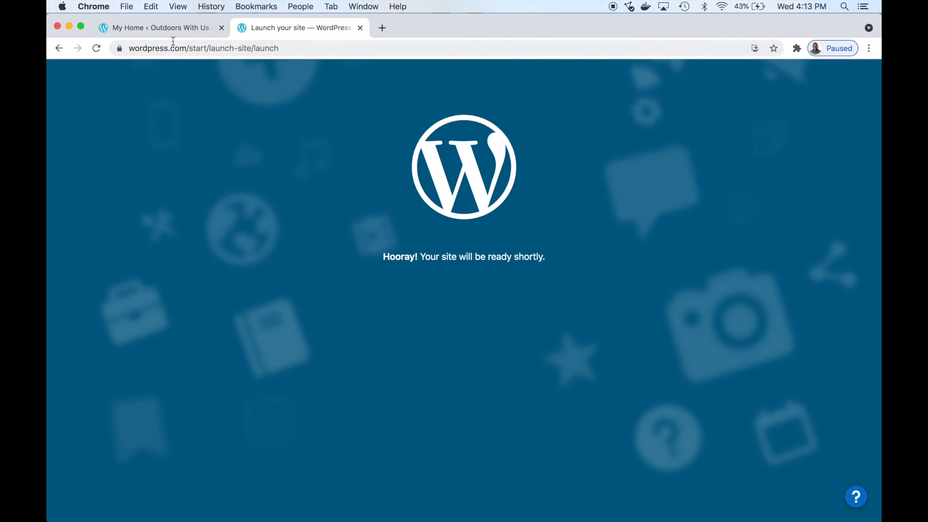
pyautogui.moveTo(173, 27)
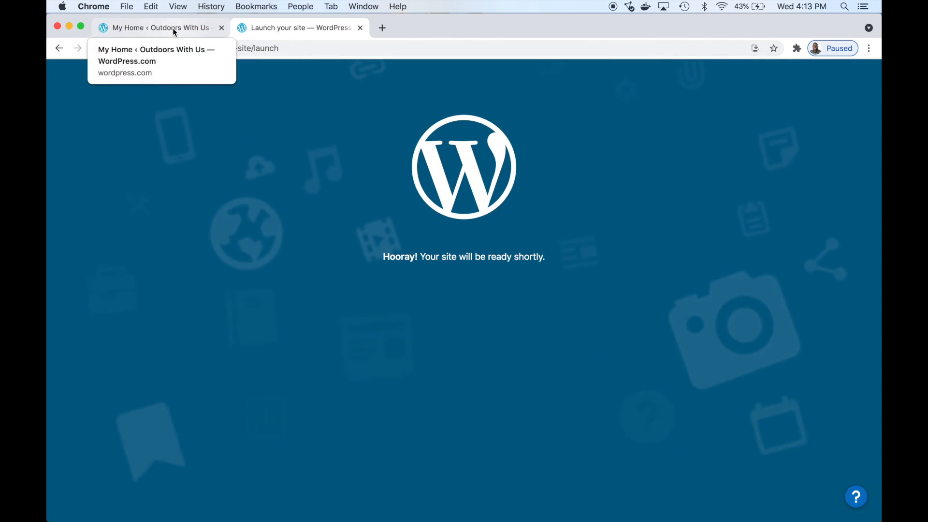
pyautogui.click(164, 28)
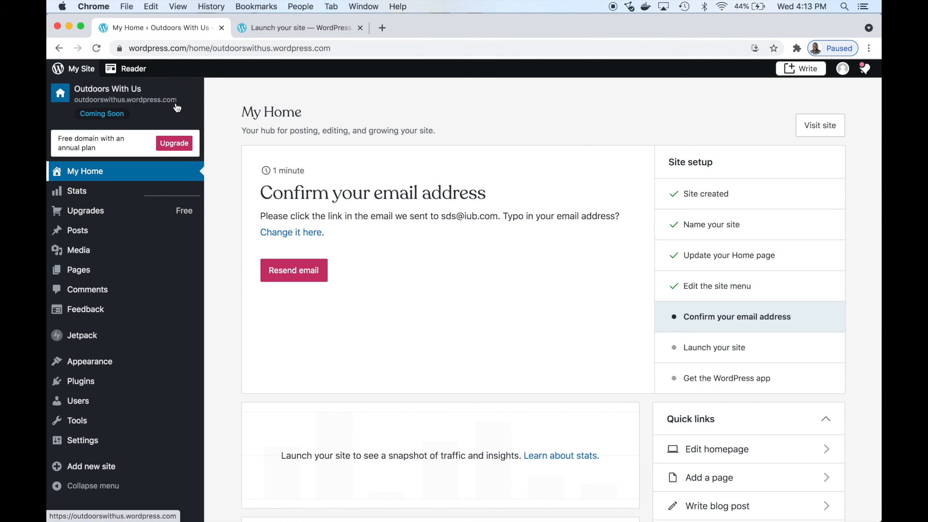
pyautogui.click(299, 27)
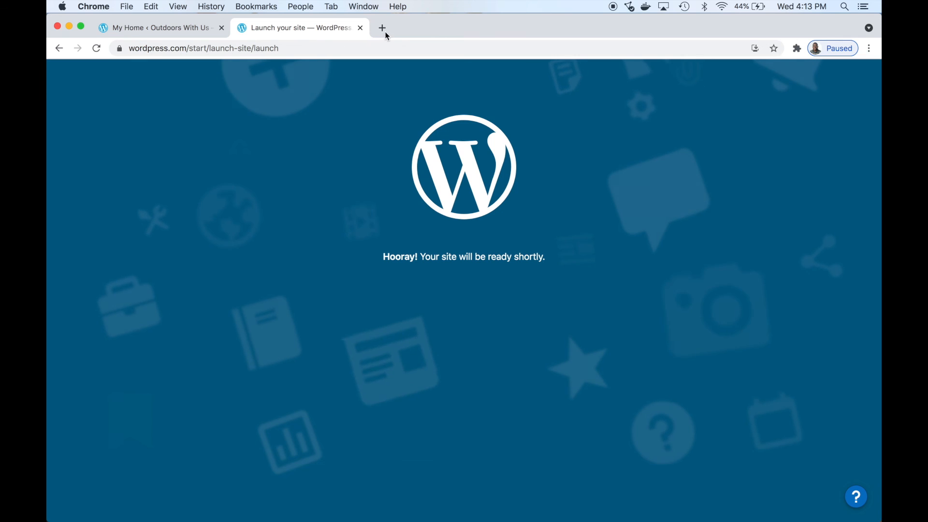
# Go to the site's outdoorswithus address in a new Chrome tab
pyautogui.click(380, 27)
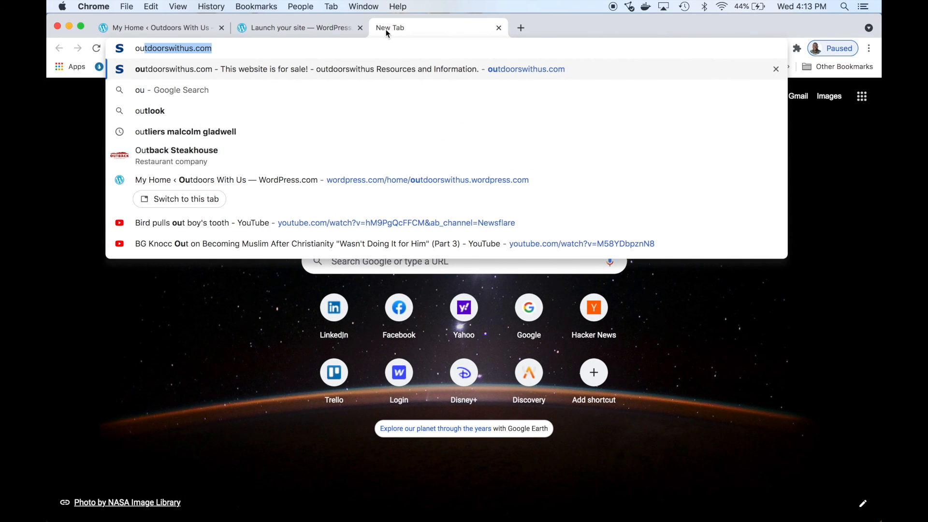
pyautogui.write('outdoorswithus.wo.com')
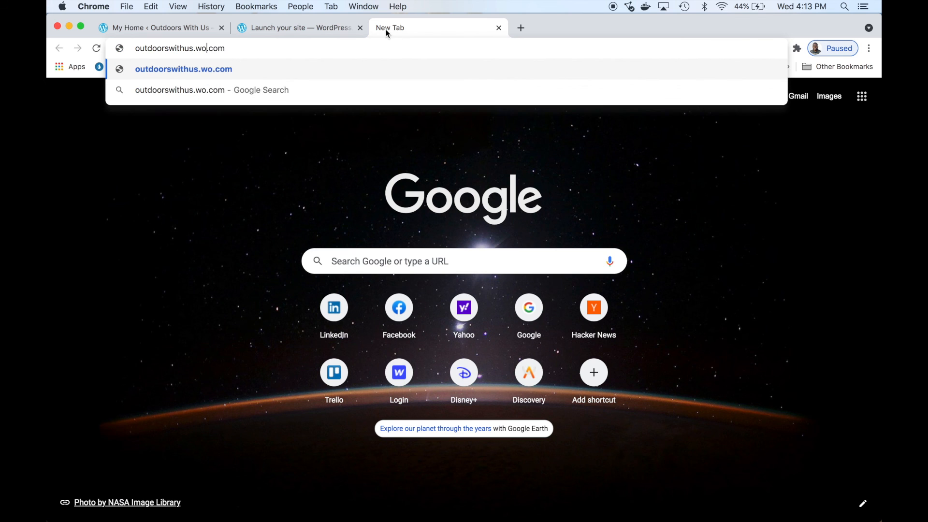
pyautogui.write('rdpress')
pyautogui.press('Enter')
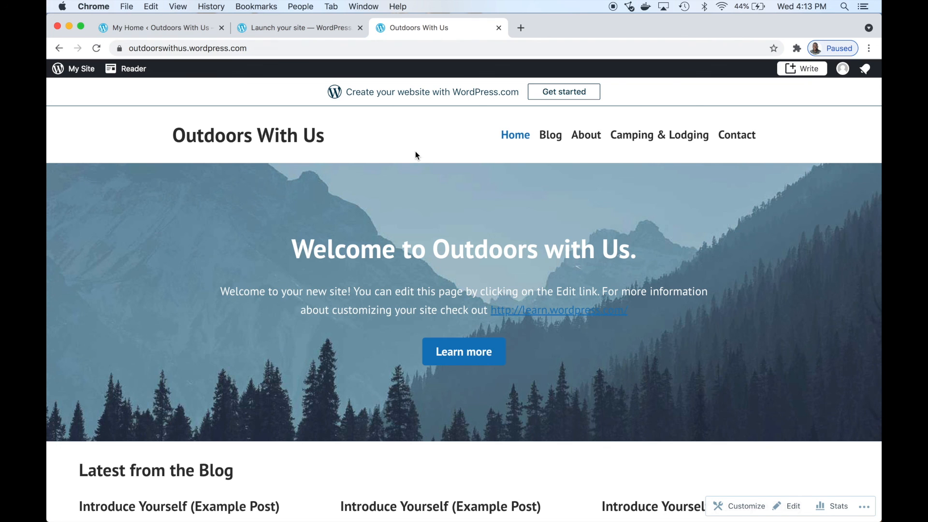
pyautogui.scroll(-3)
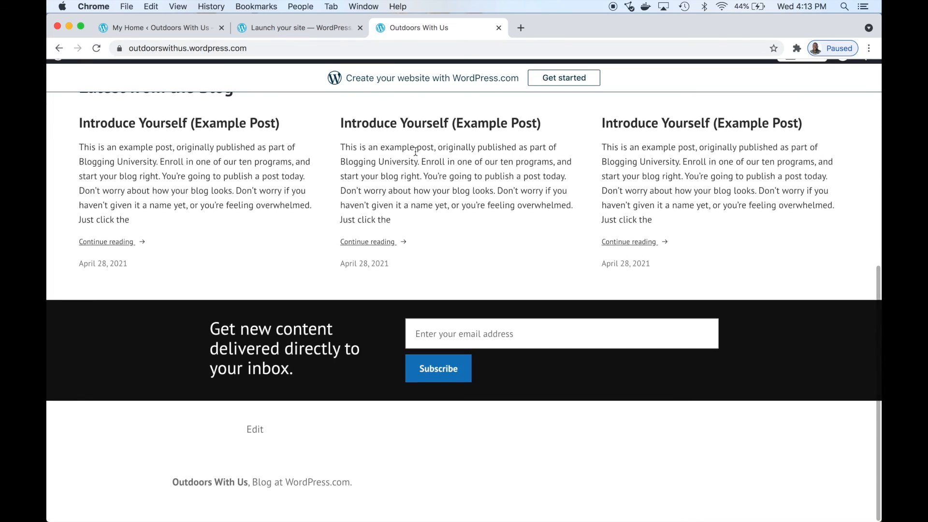
pyautogui.scroll(3)
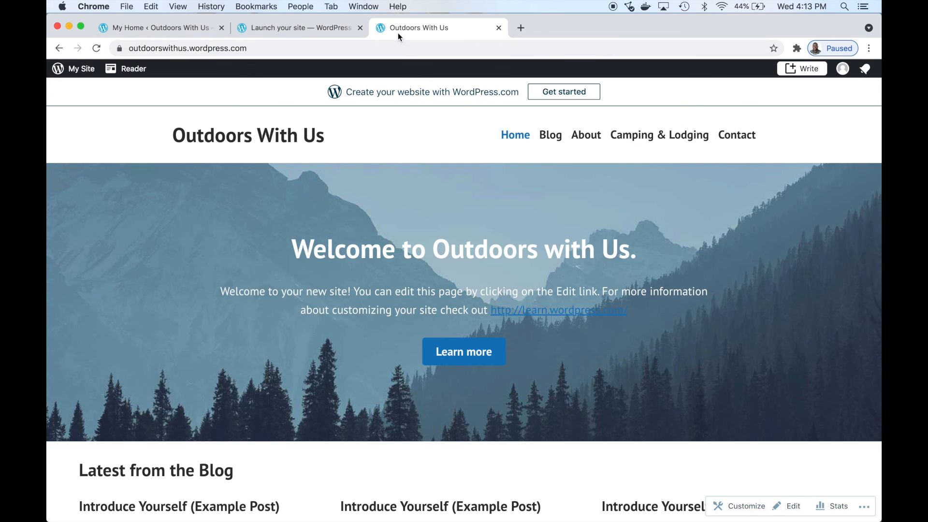
pyautogui.moveTo(396, 44)
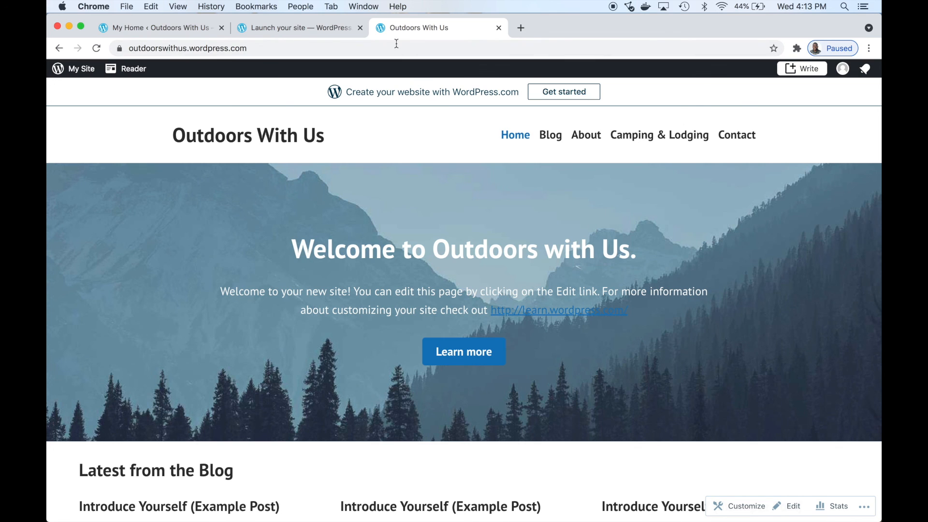